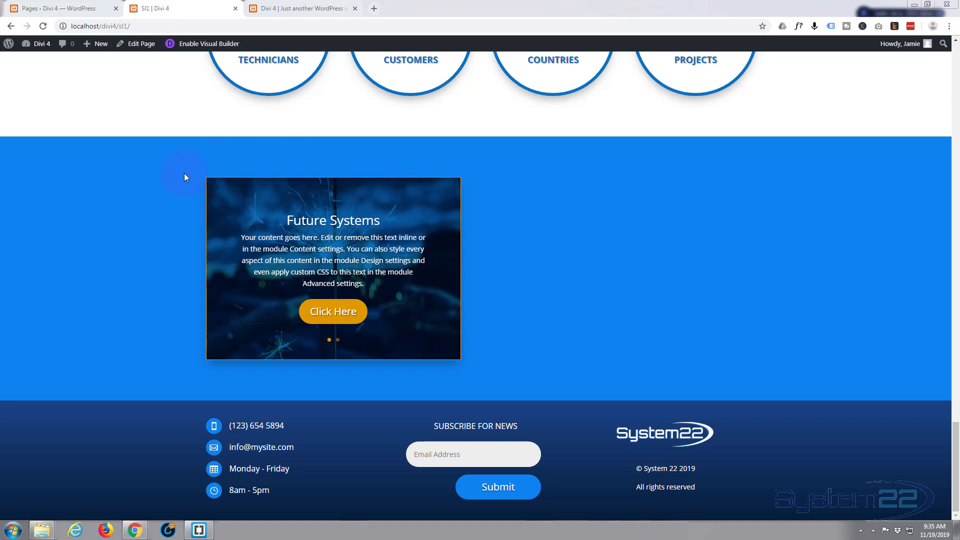
mouse_move(128, 239)
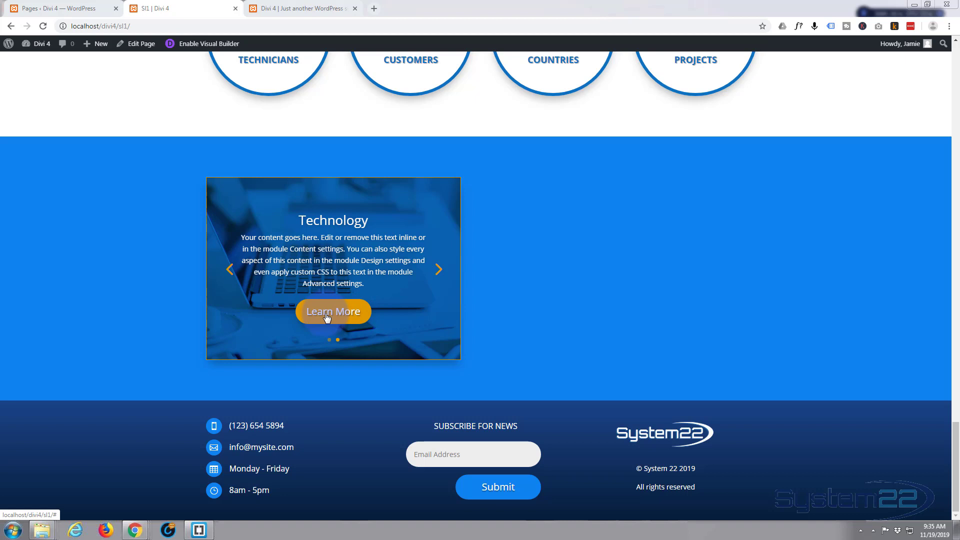
mouse_move(157, 298)
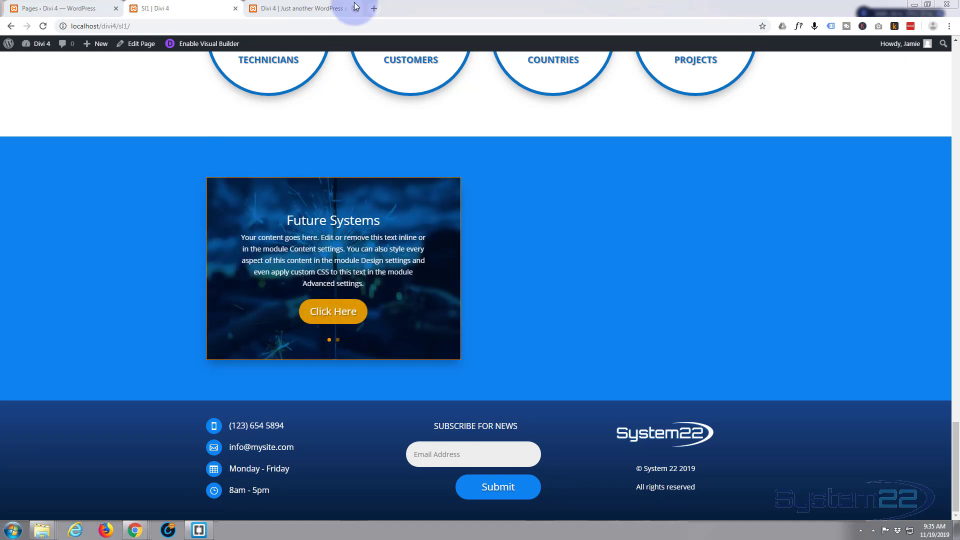
Enable the Visual Builder on the home page and reach the counter row above the footer.
click(300, 8)
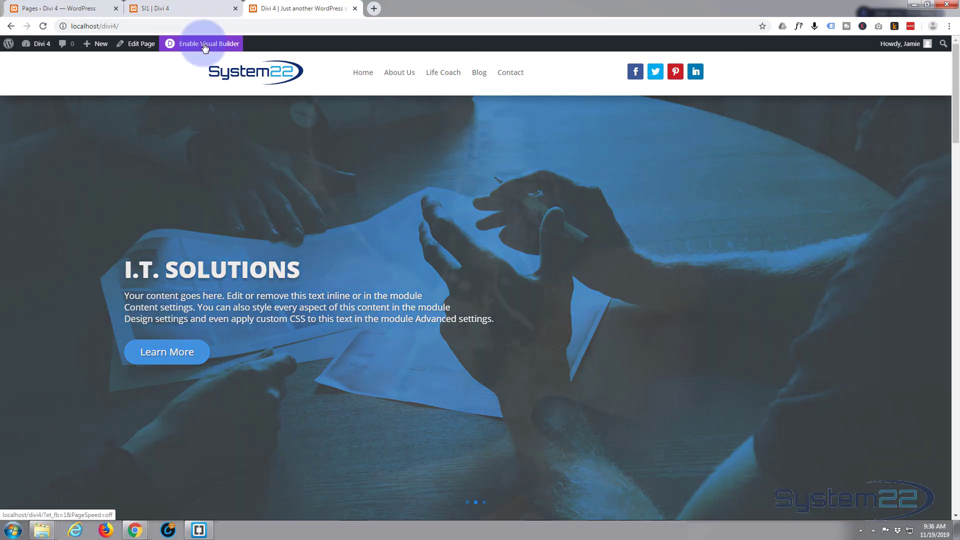
click(212, 43)
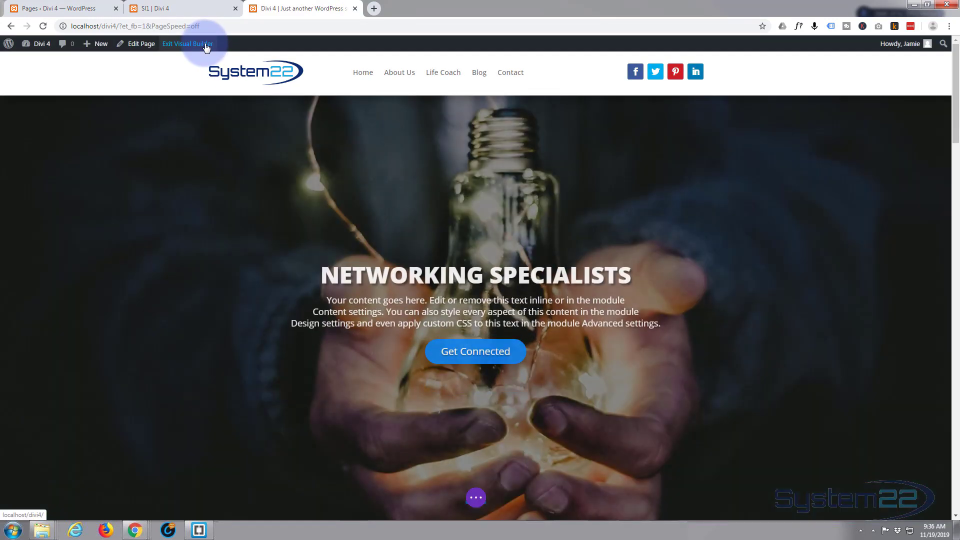
scroll(down, 3)
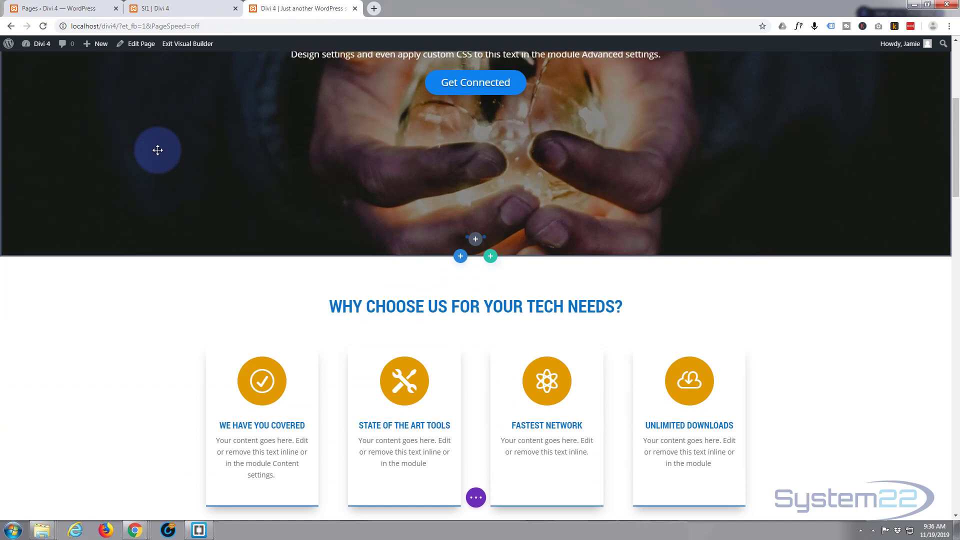
scroll(down, 3)
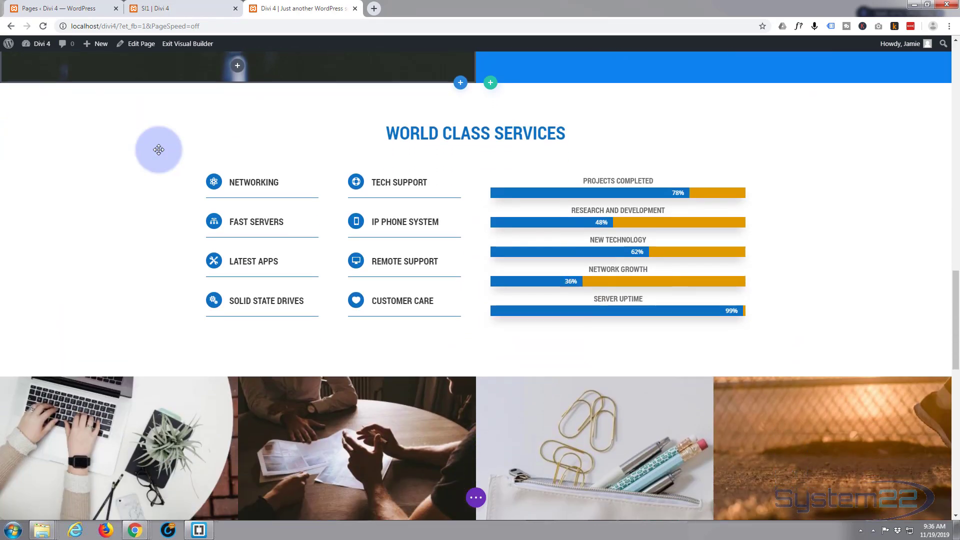
scroll(down, 3)
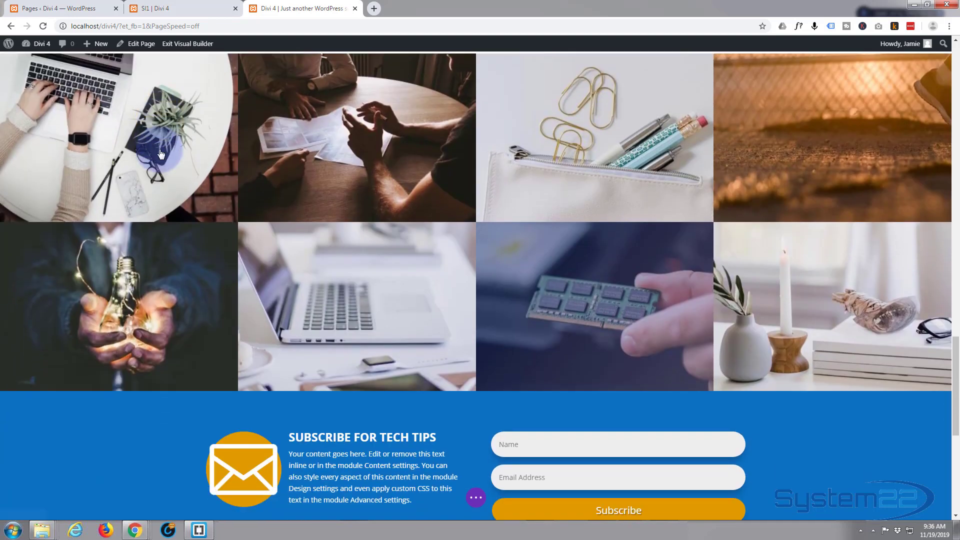
scroll(down, 3)
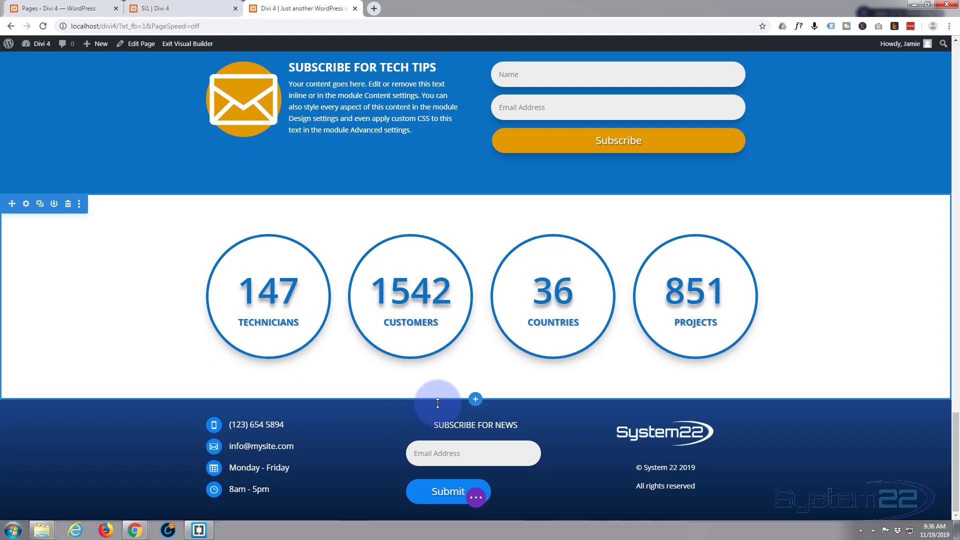
mouse_move(475, 399)
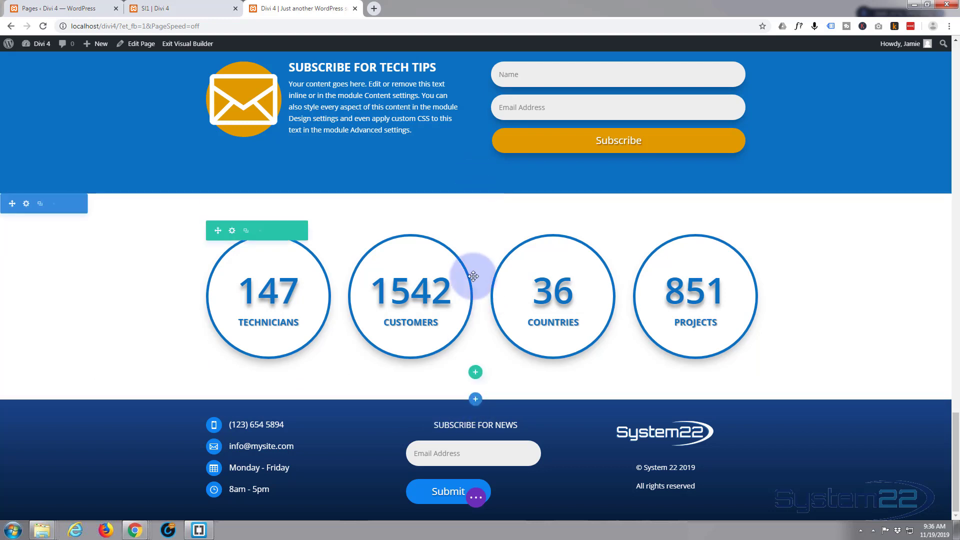
mouse_move(475, 373)
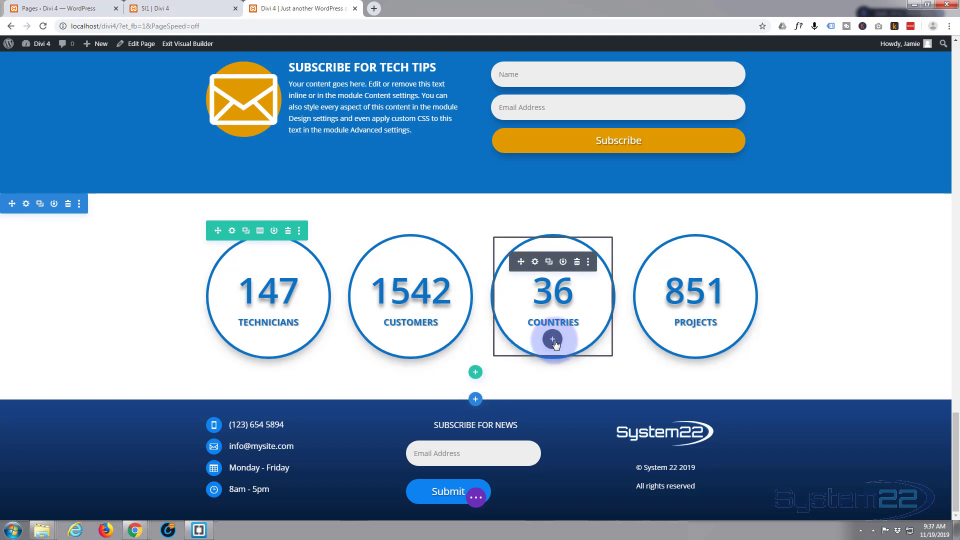
mouse_move(552, 340)
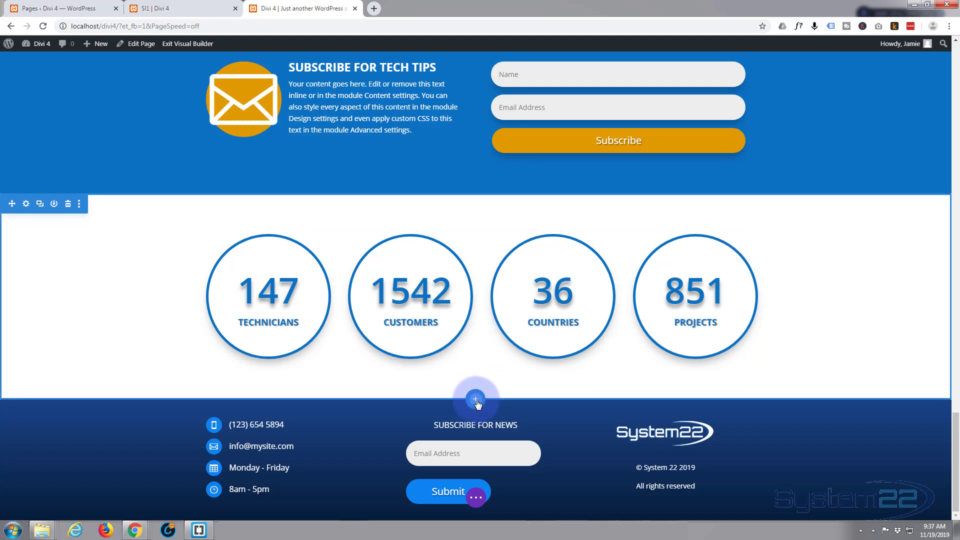
Insert a regular section below the counters without a row and give it a blue background colour.
click(475, 399)
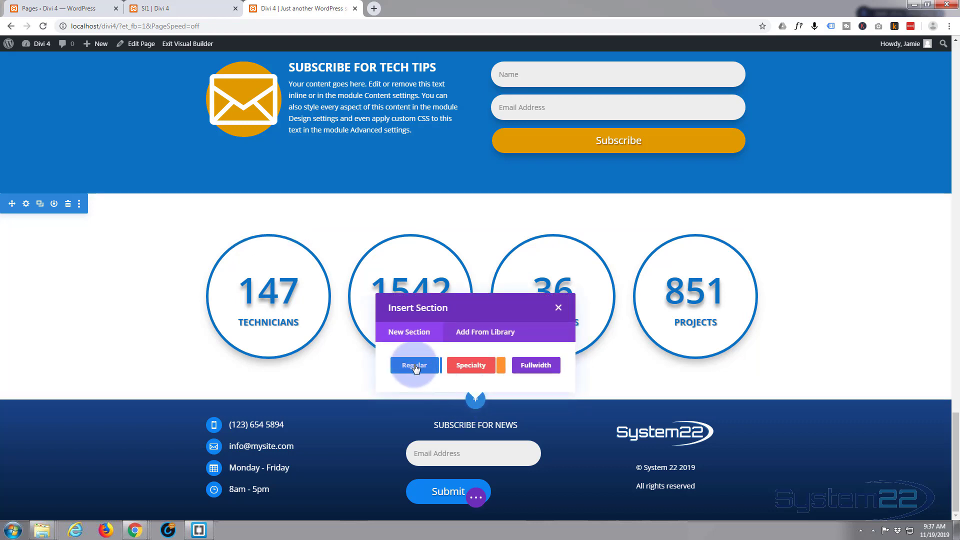
click(414, 365)
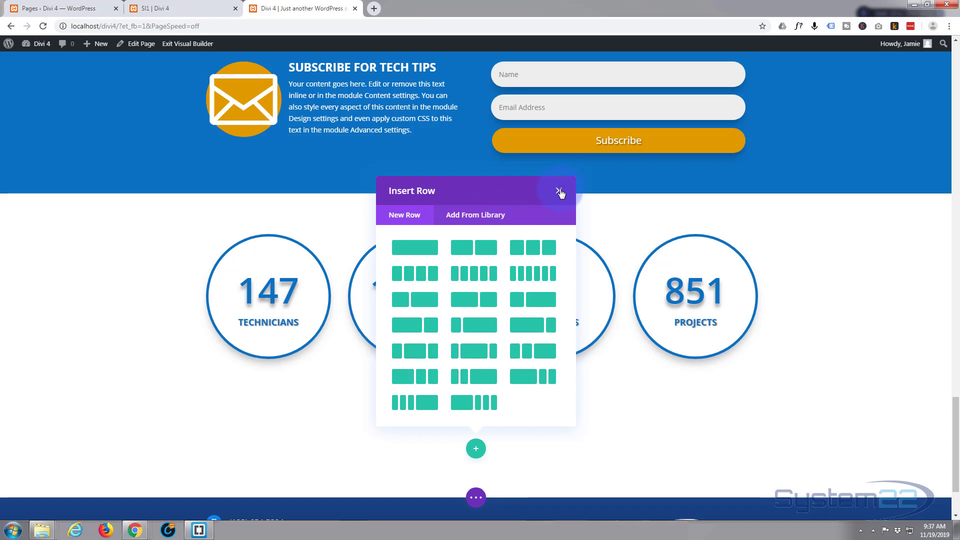
click(558, 191)
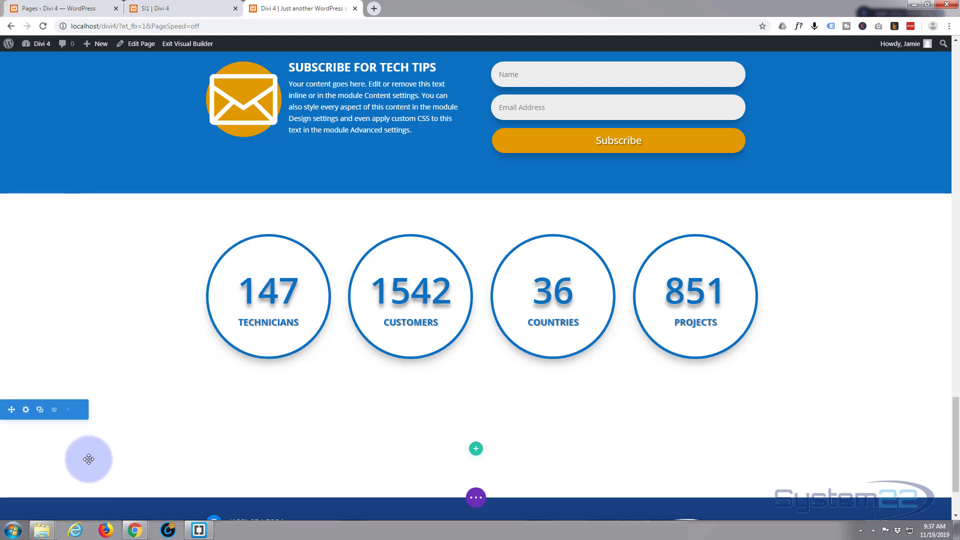
click(25, 410)
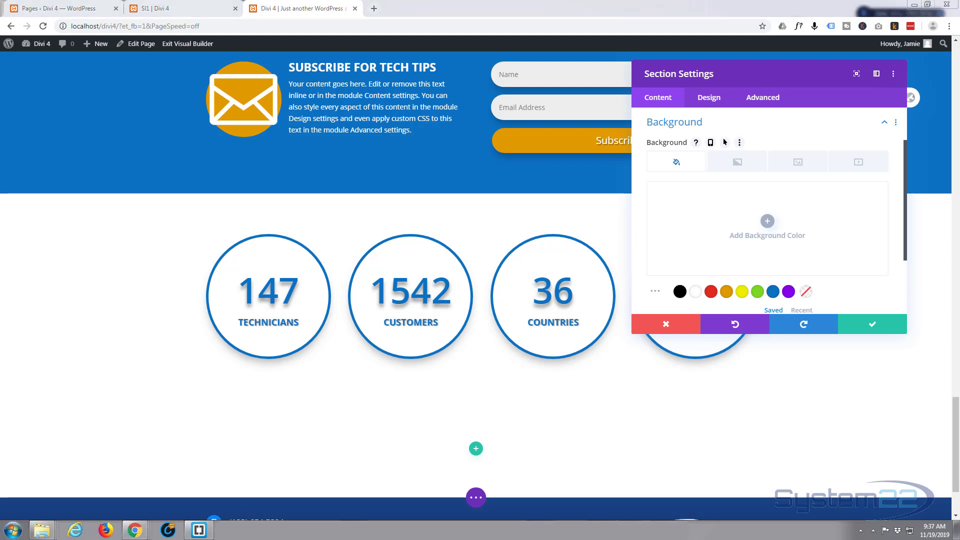
click(768, 234)
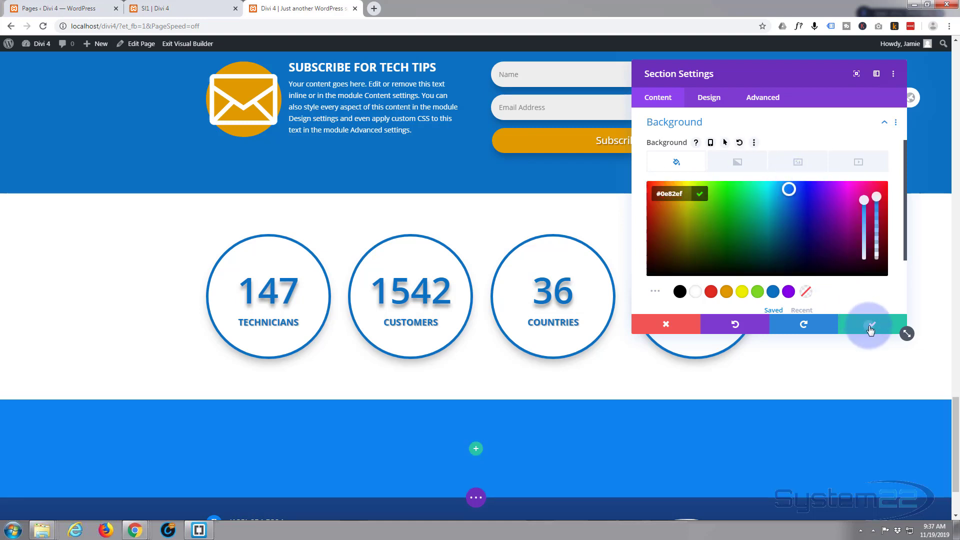
click(869, 324)
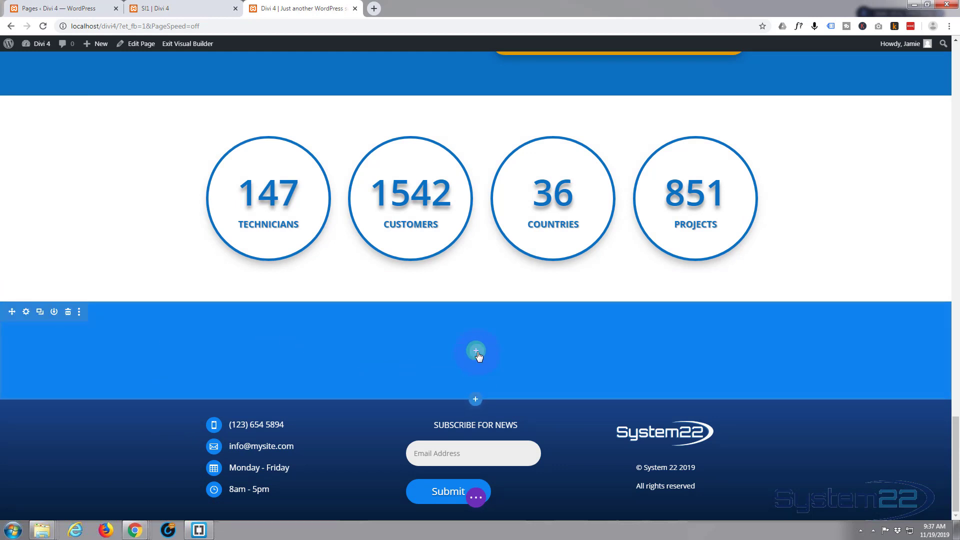
Add a single-column row to the blue section and insert a Slider module into it.
click(475, 350)
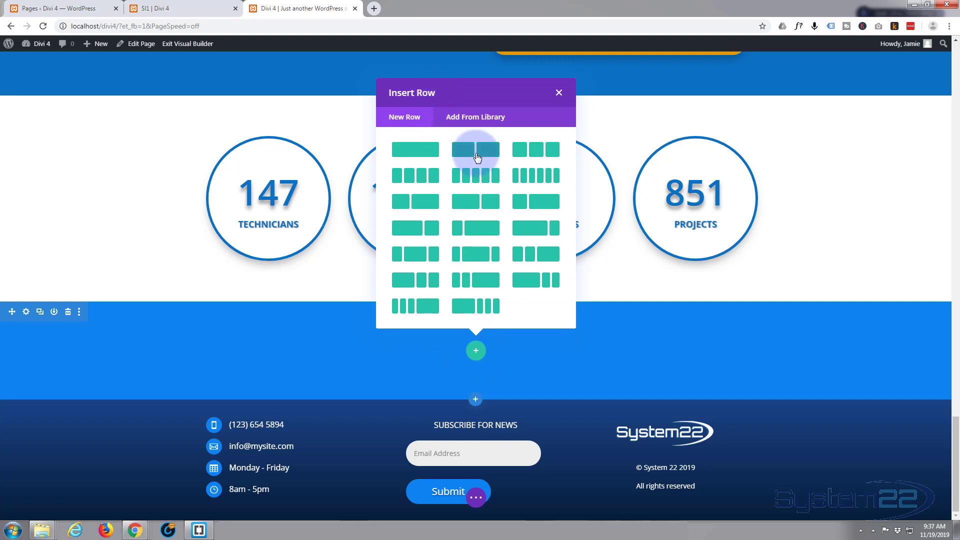
click(558, 93)
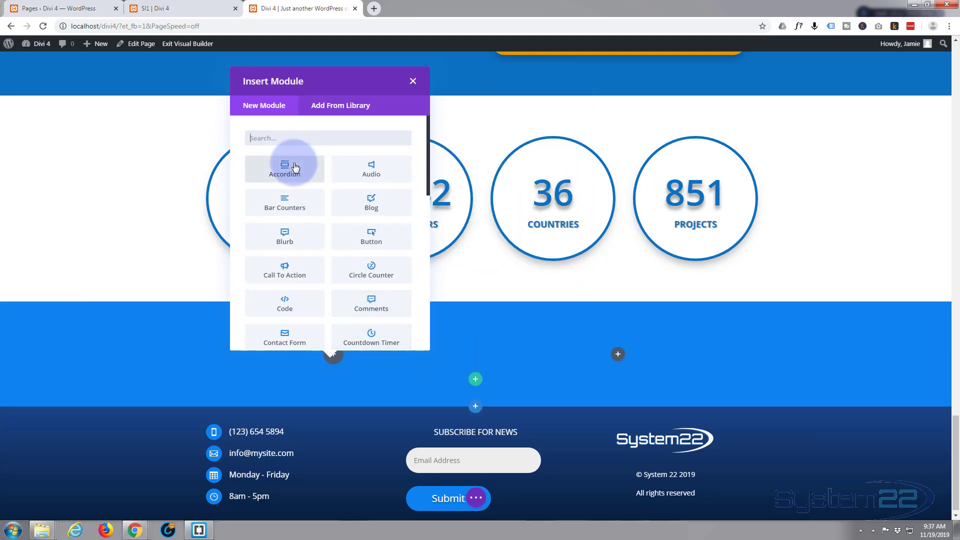
scroll(down, 3)
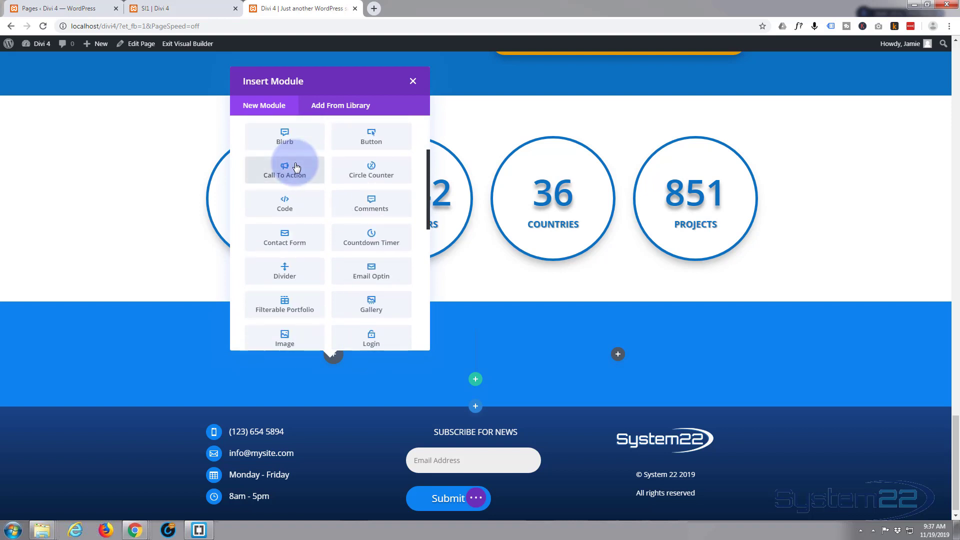
scroll(down, 3)
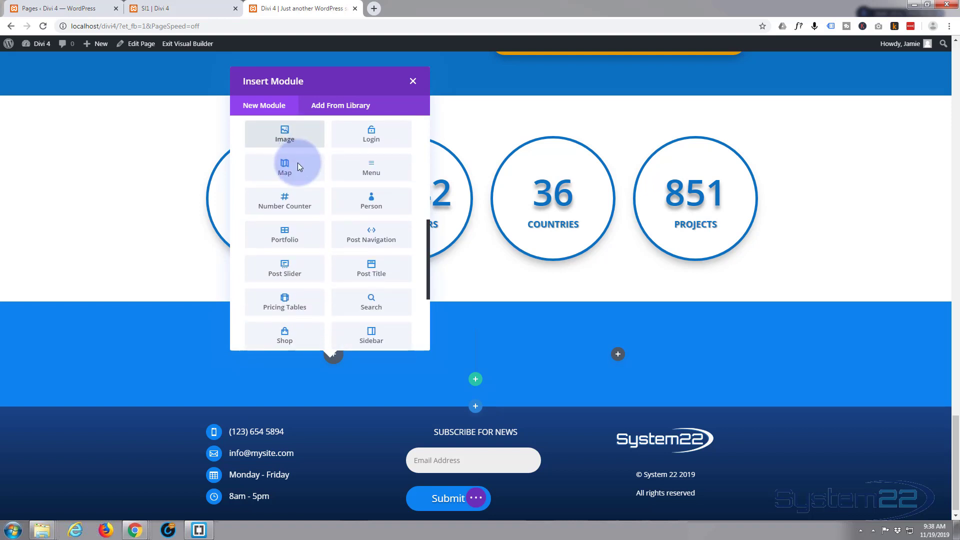
scroll(down, 3)
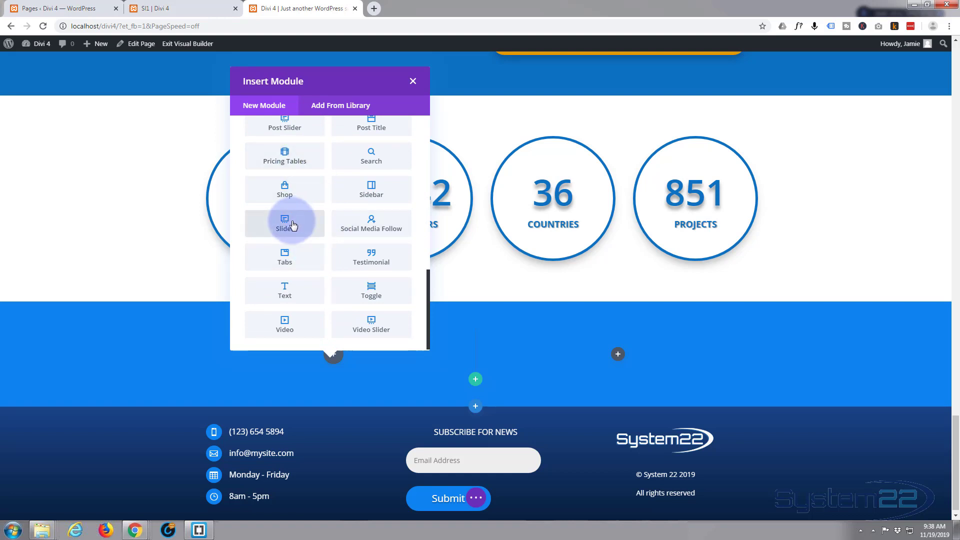
click(284, 223)
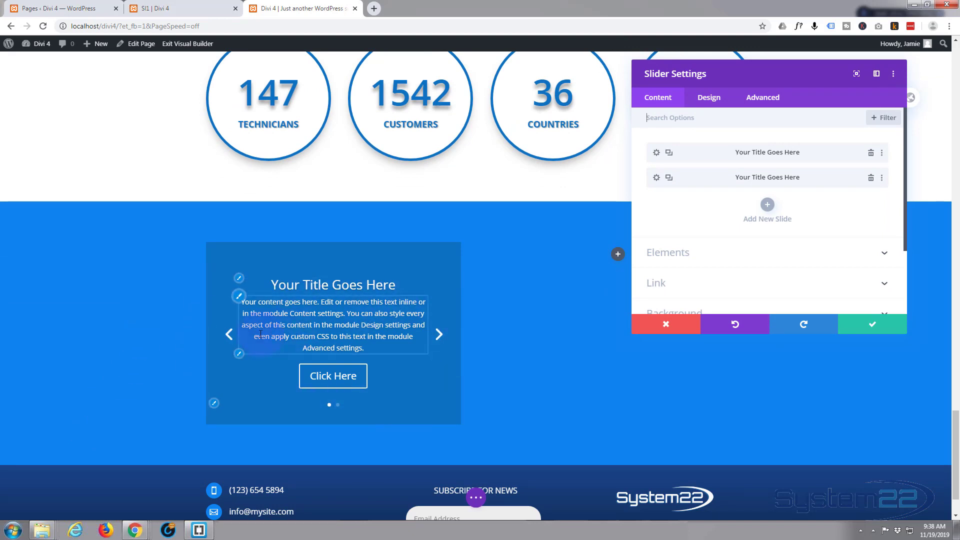
mouse_move(336, 383)
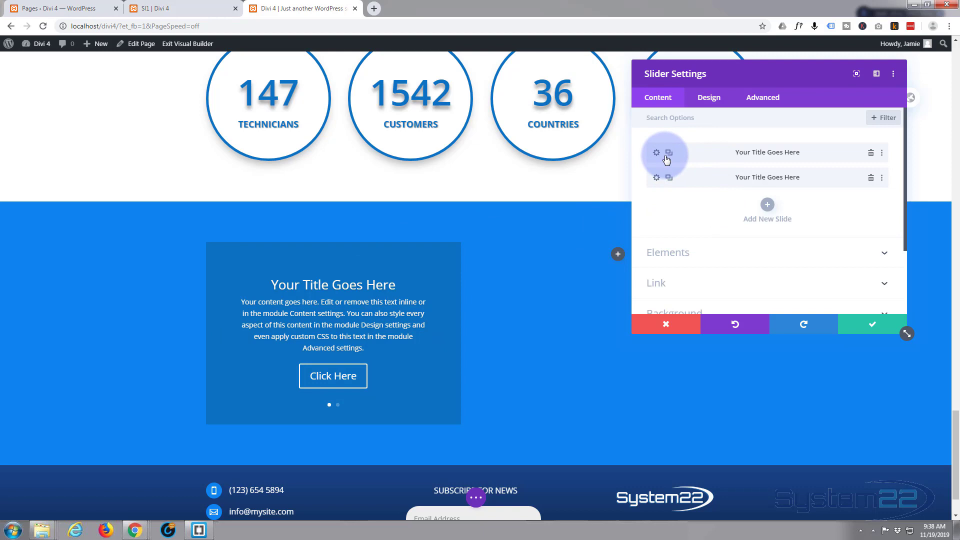
mouse_move(697, 182)
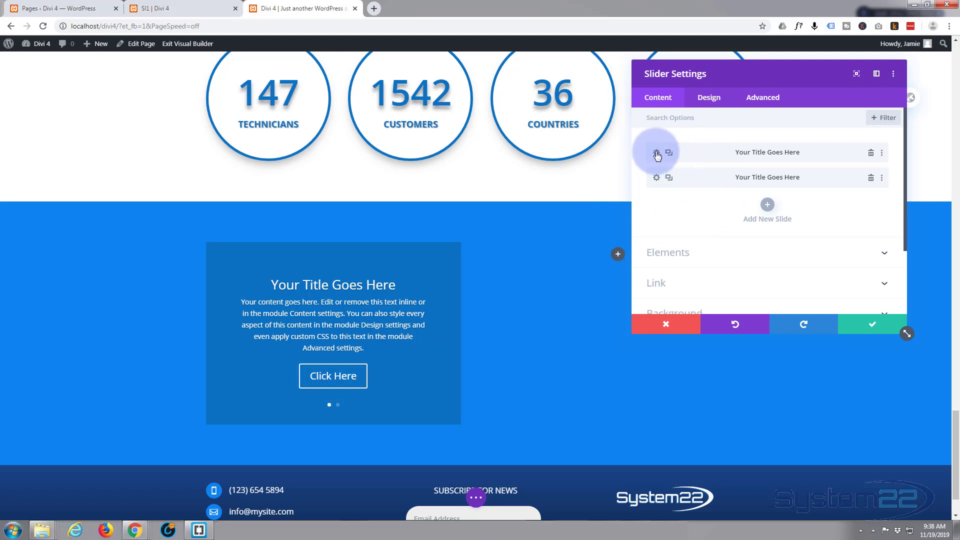
click(657, 152)
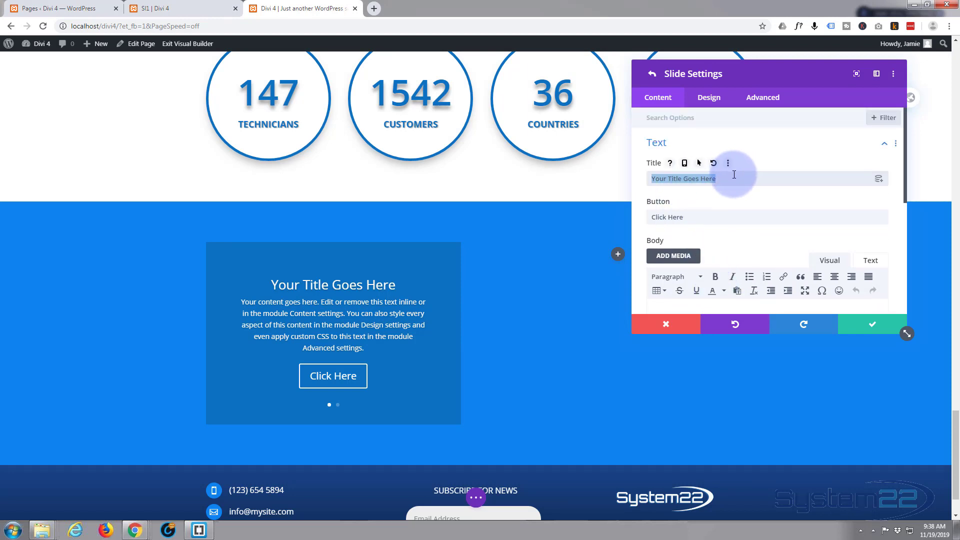
text(Futu)
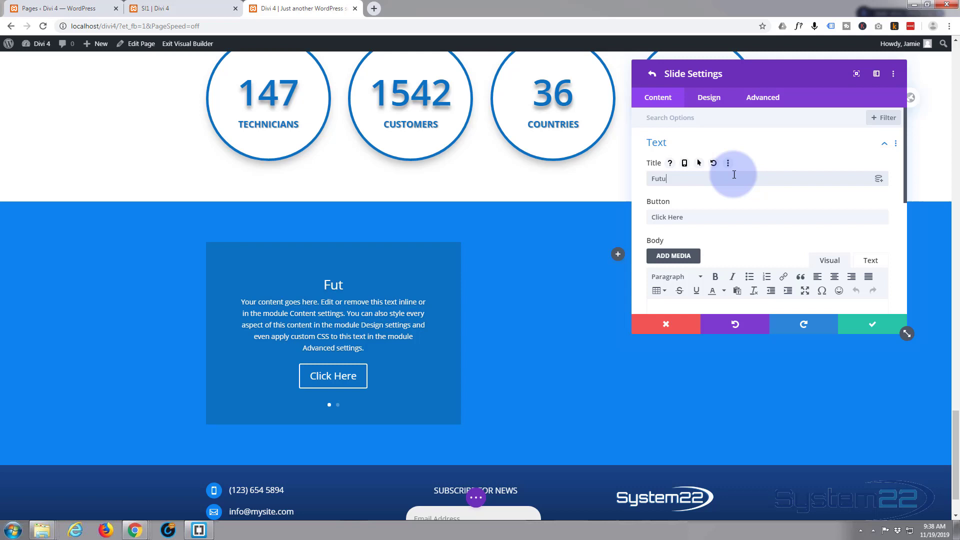
text(re Systems)
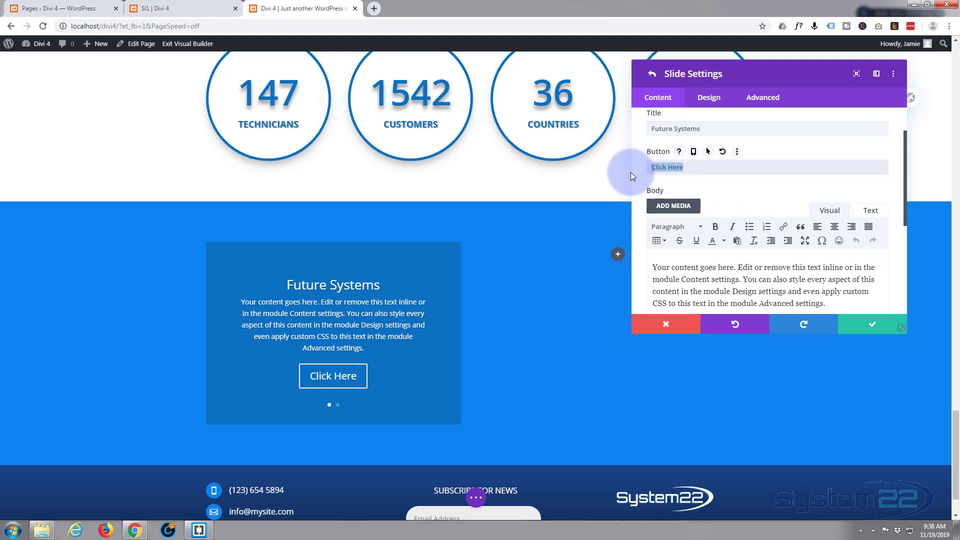
text(Lets G)
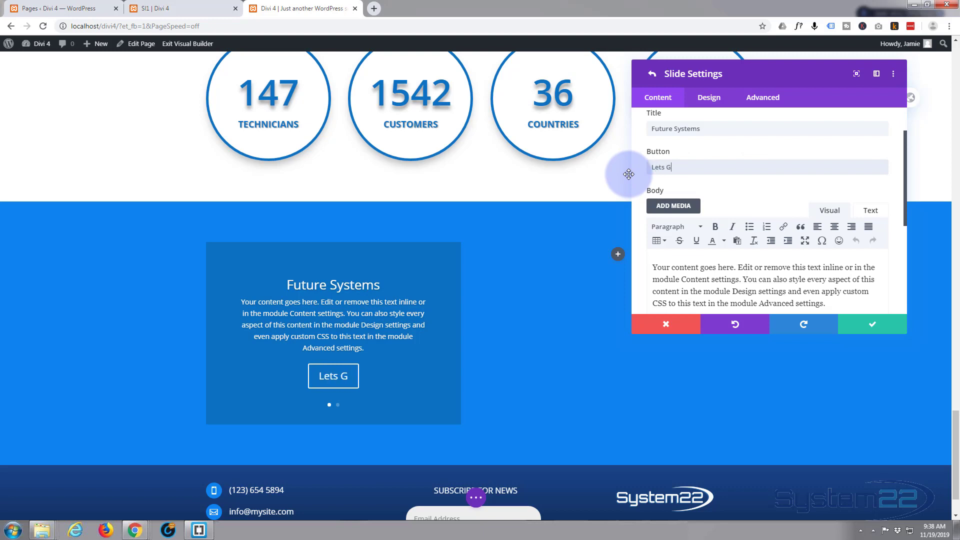
text(o!)
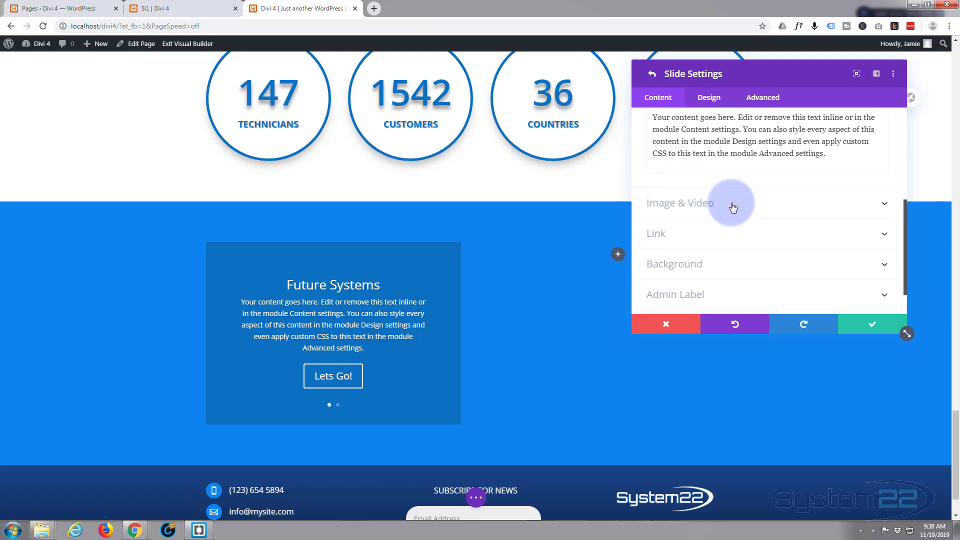
click(733, 203)
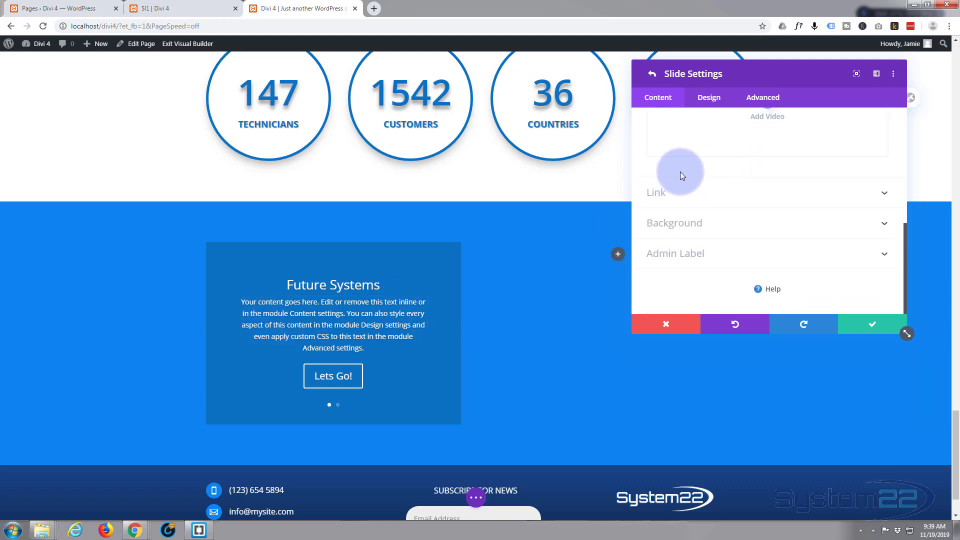
mouse_move(729, 231)
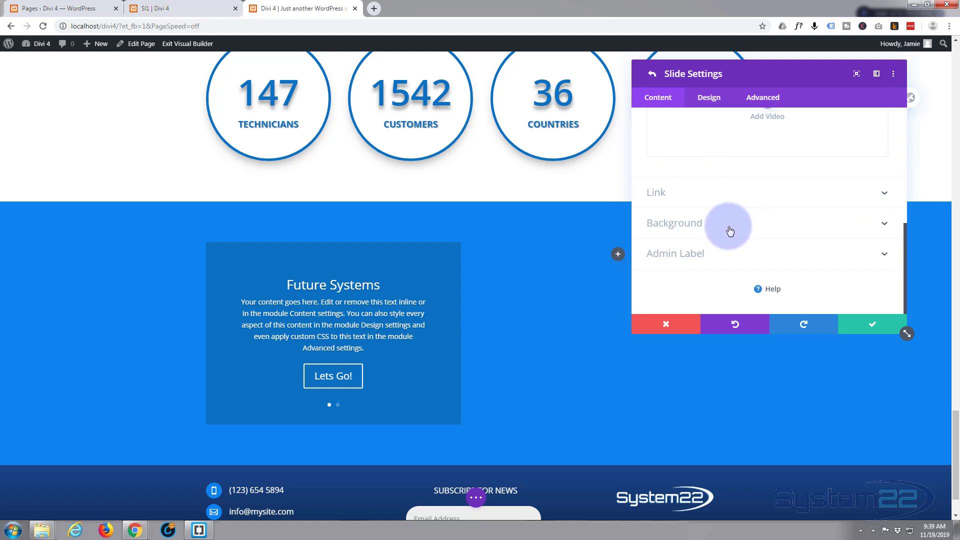
Set the sparkler photo from the Media Library as the first slide's background image.
click(673, 222)
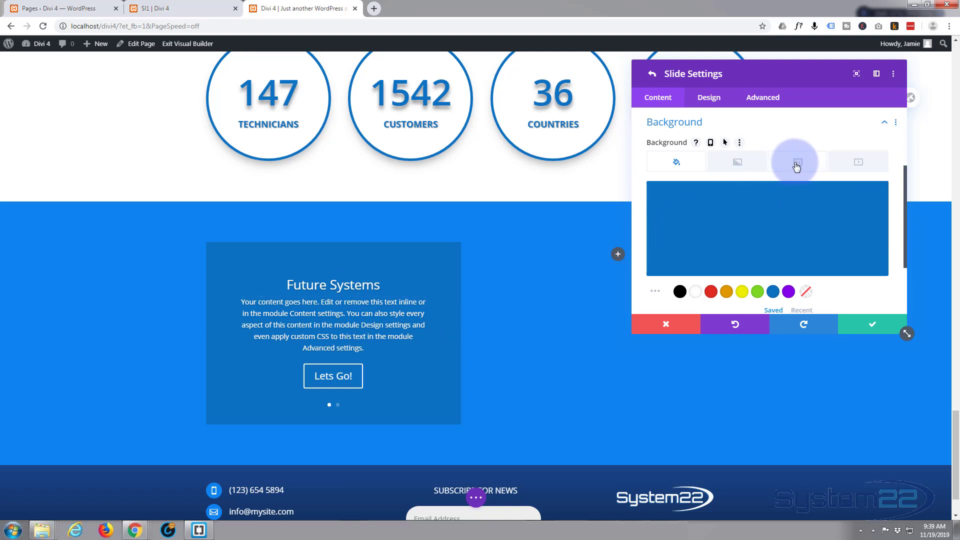
mouse_move(820, 157)
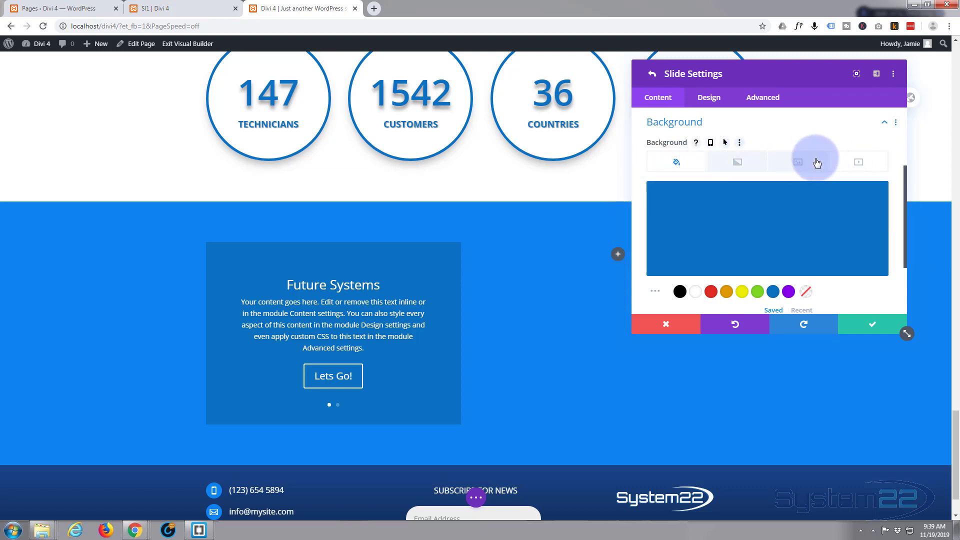
click(797, 162)
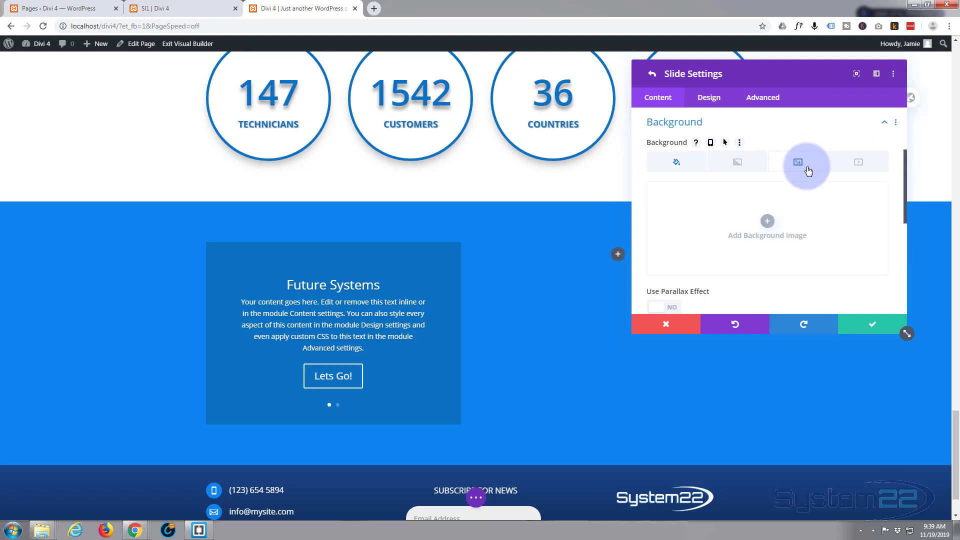
click(767, 228)
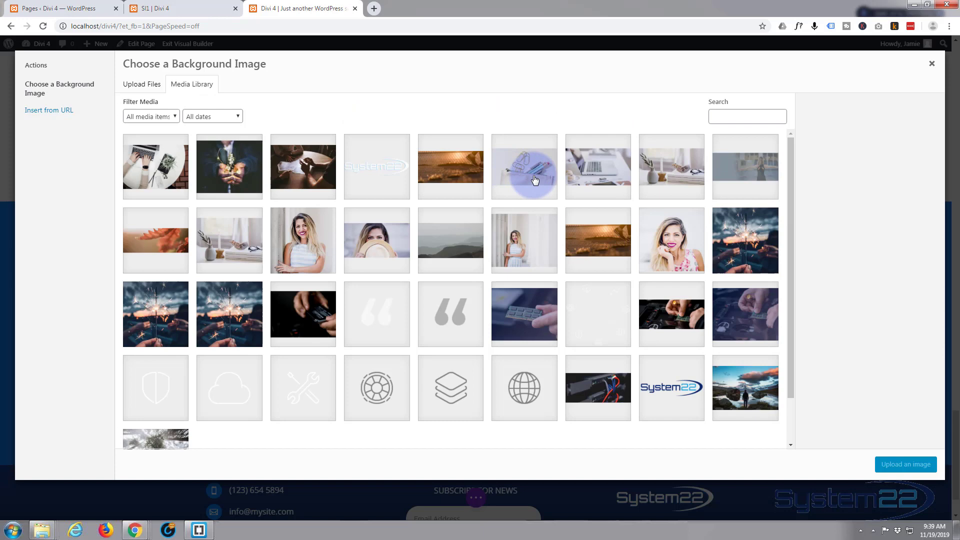
click(744, 239)
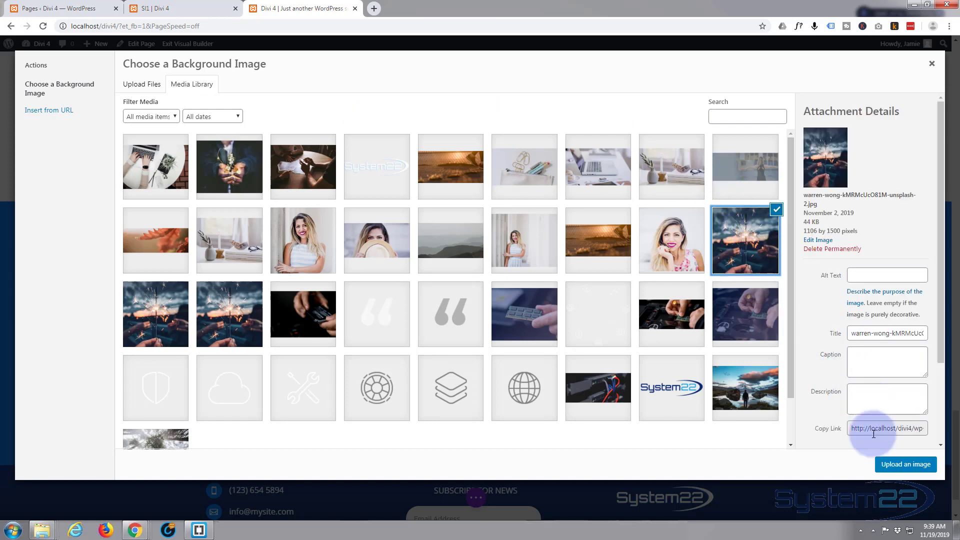
click(906, 464)
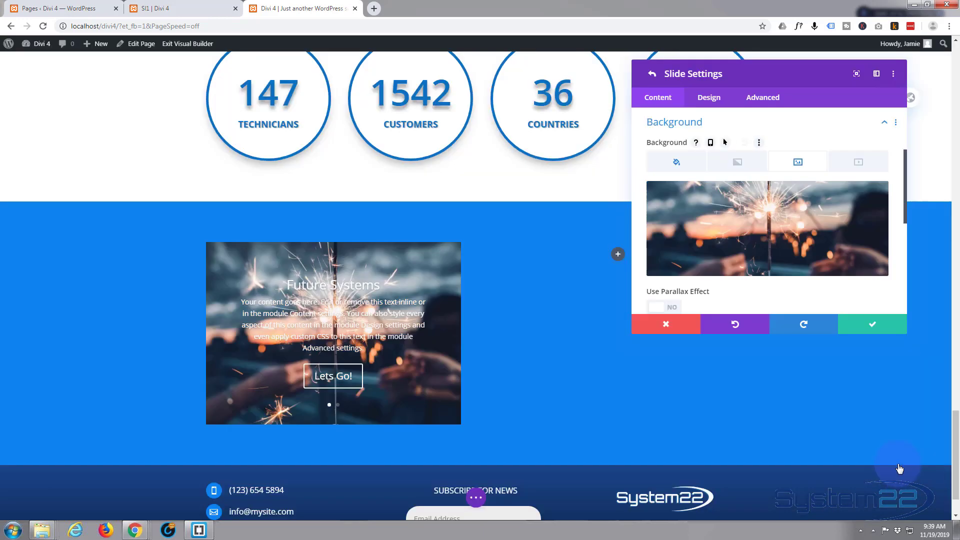
mouse_move(381, 354)
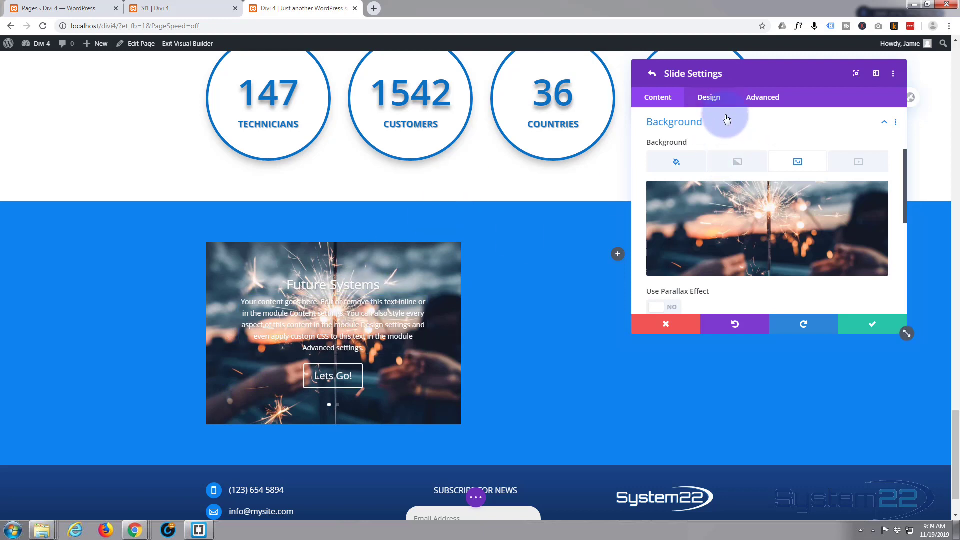
scroll(down, 3)
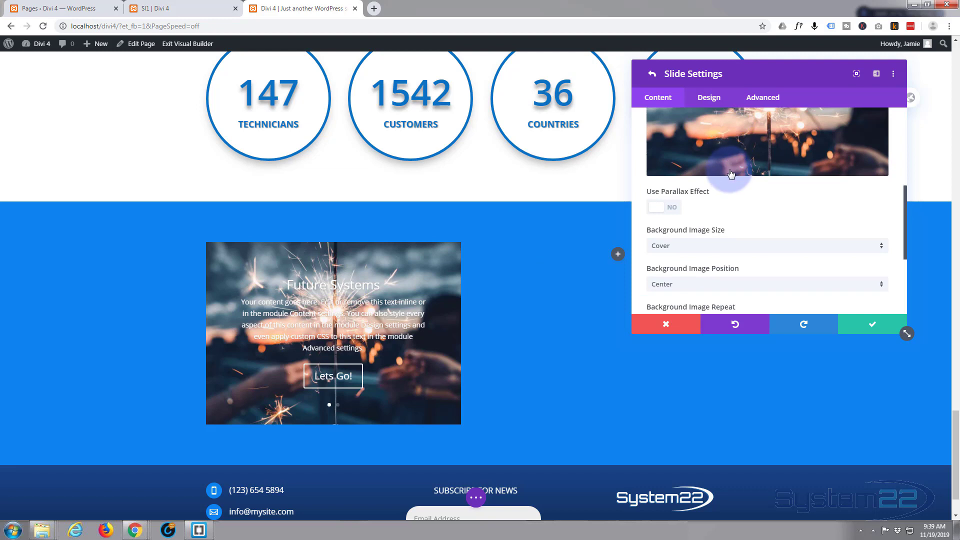
mouse_move(768, 195)
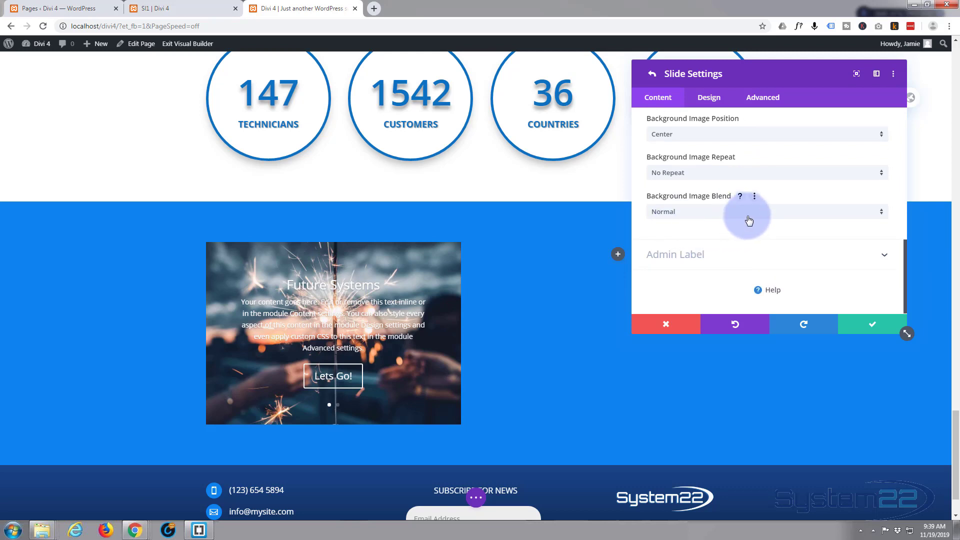
mouse_move(713, 121)
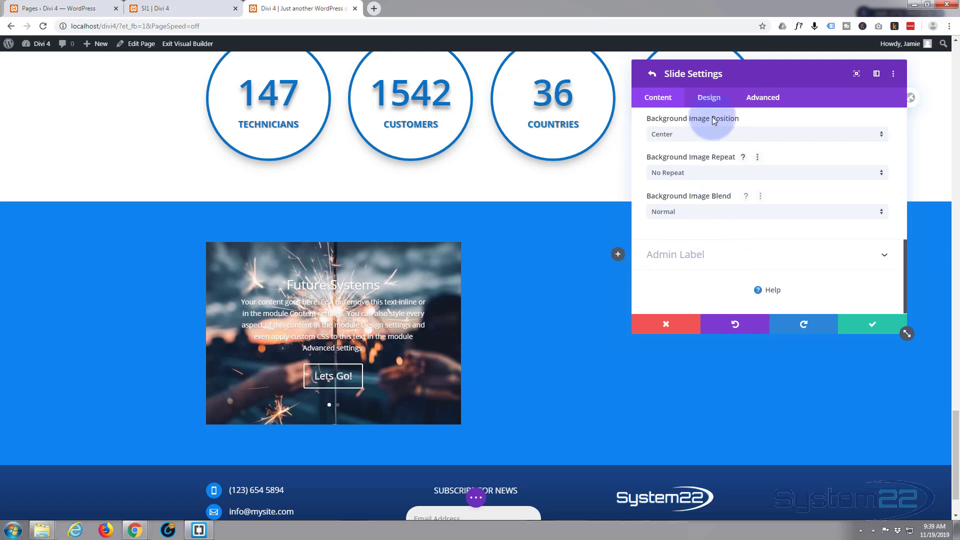
click(708, 97)
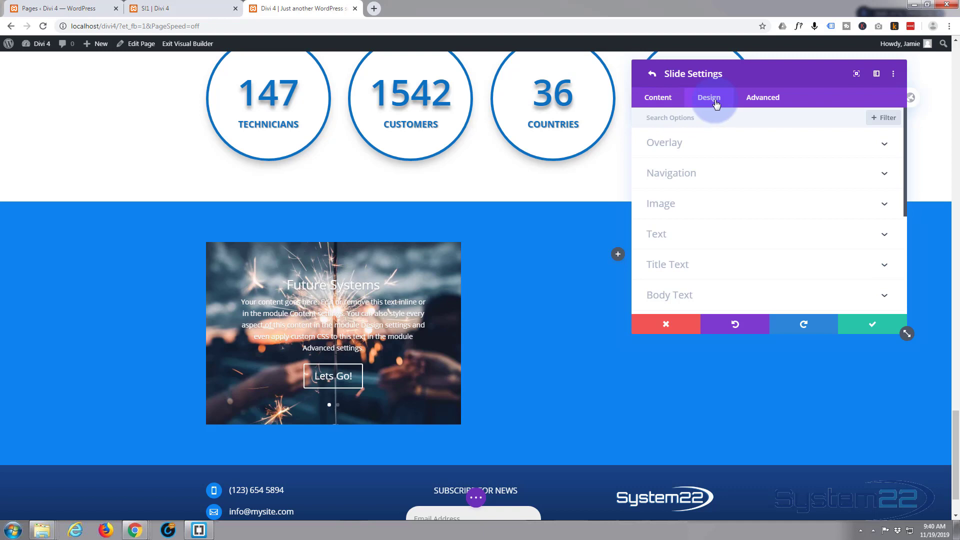
click(664, 142)
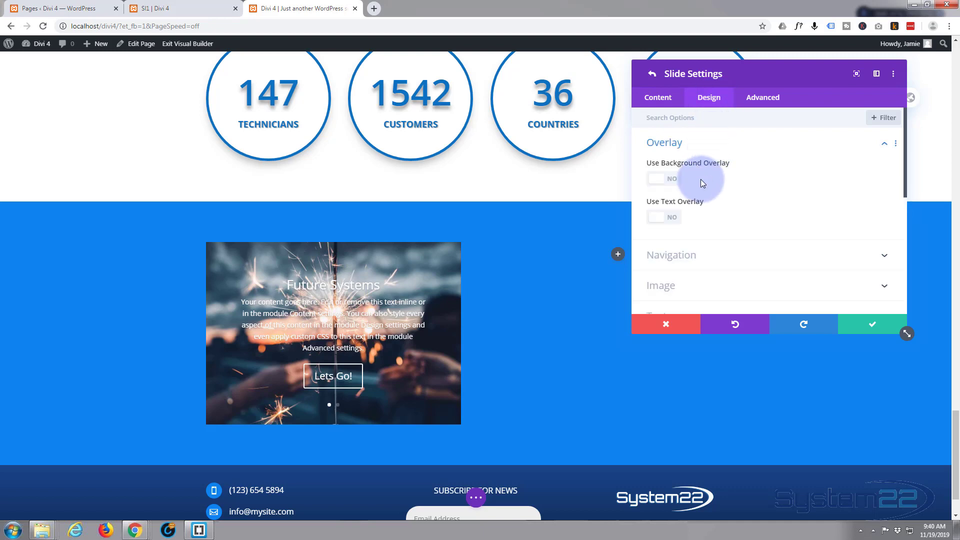
click(656, 178)
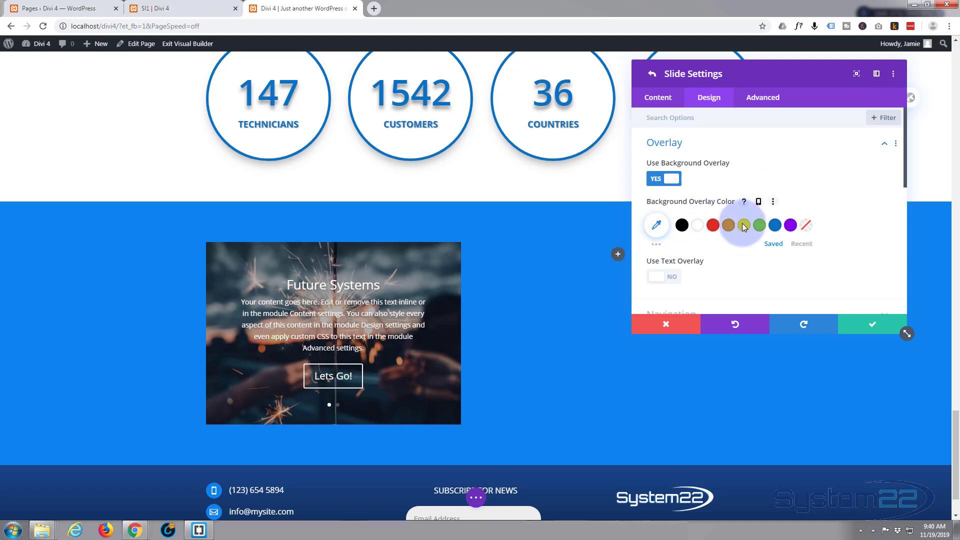
click(774, 225)
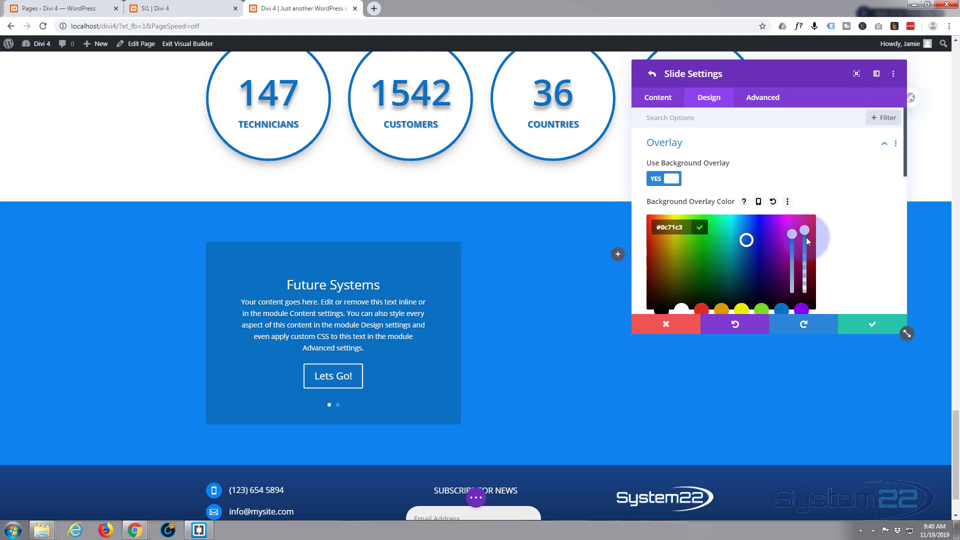
drag(804, 241, 804, 231)
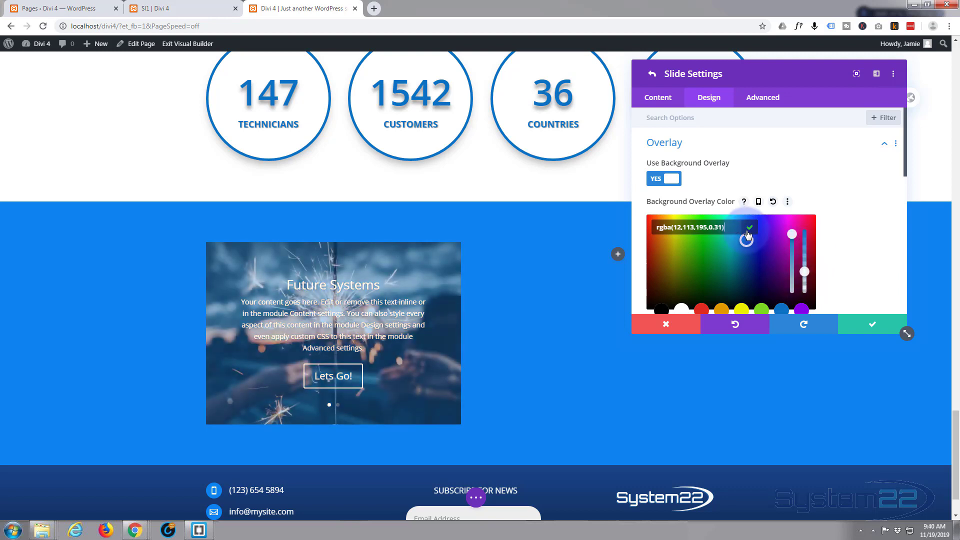
click(663, 178)
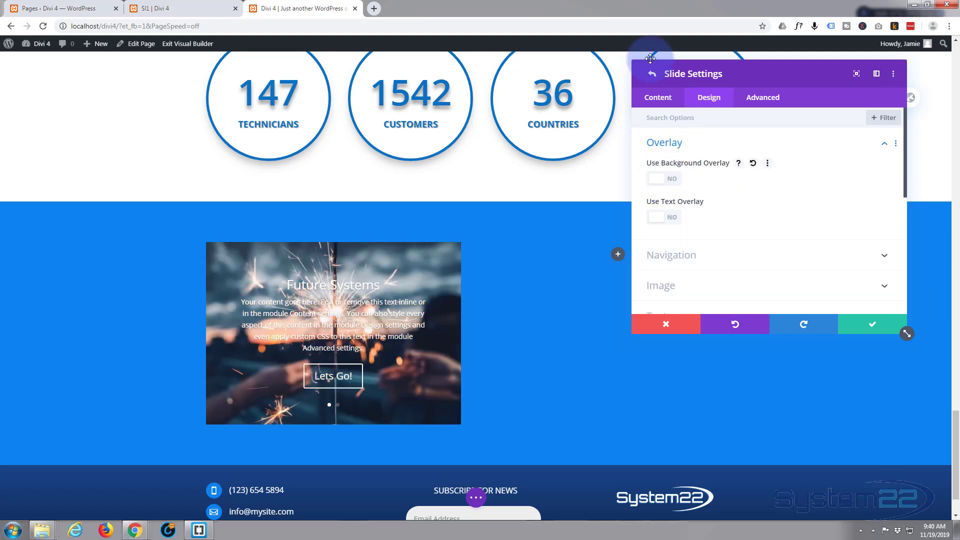
click(657, 97)
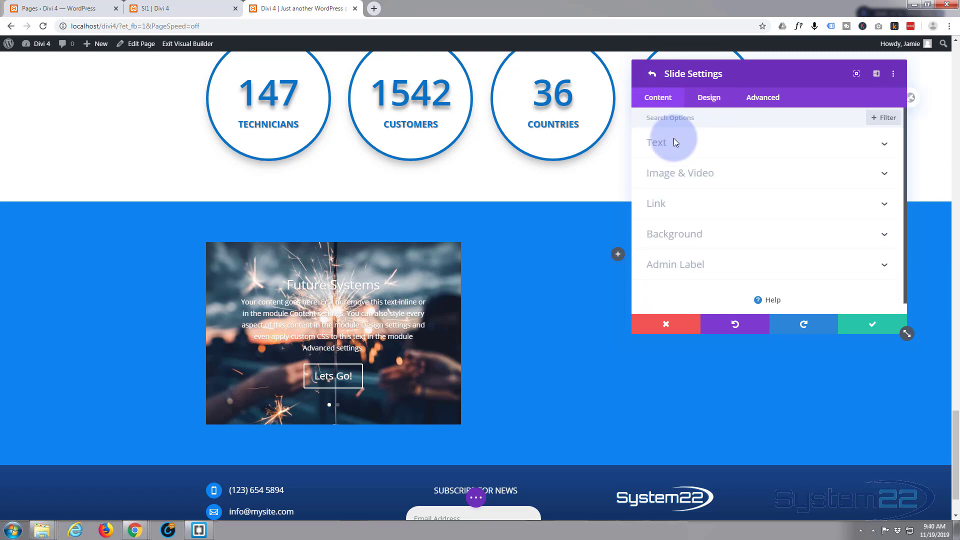
mouse_move(707, 238)
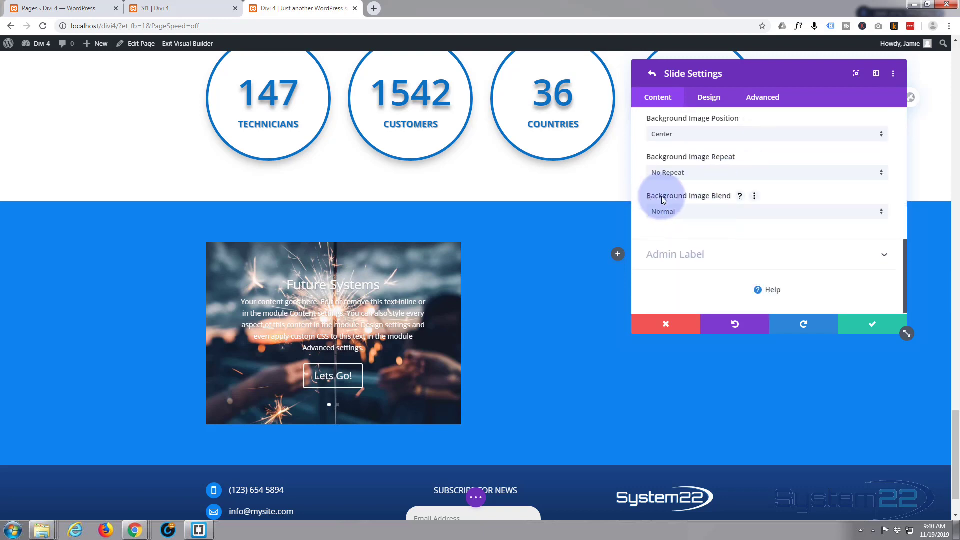
Try Color Dodge, Saturation and Luminosity blends on the slide photo, settling on Multiply.
click(765, 211)
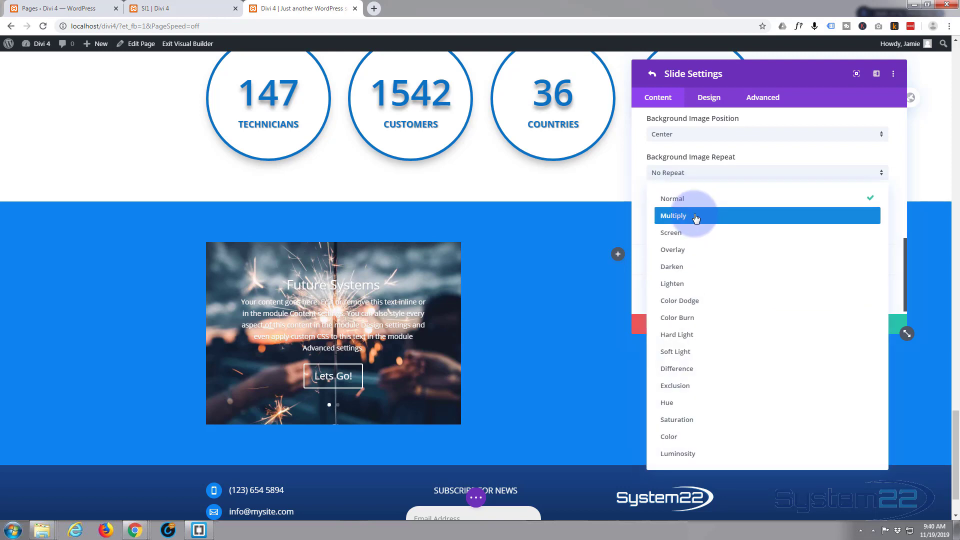
click(673, 216)
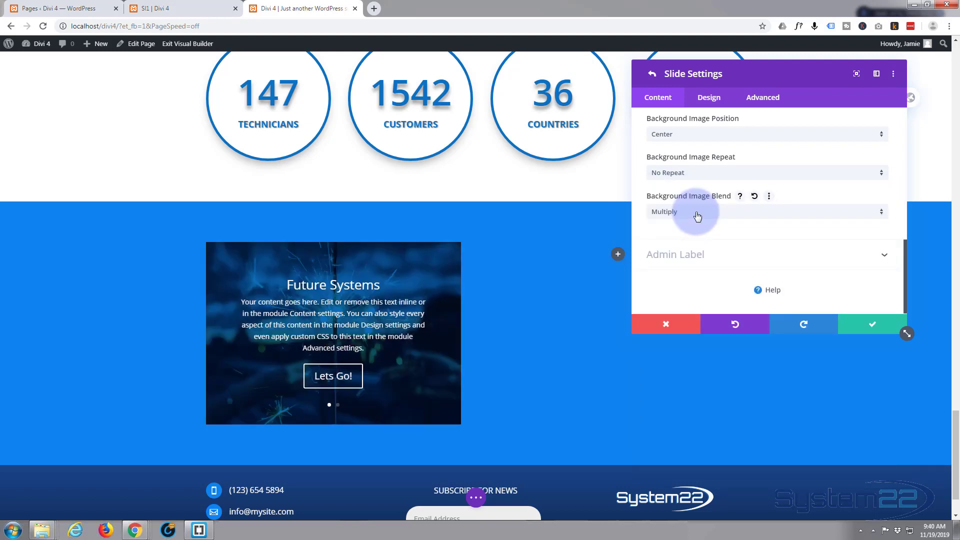
mouse_move(722, 228)
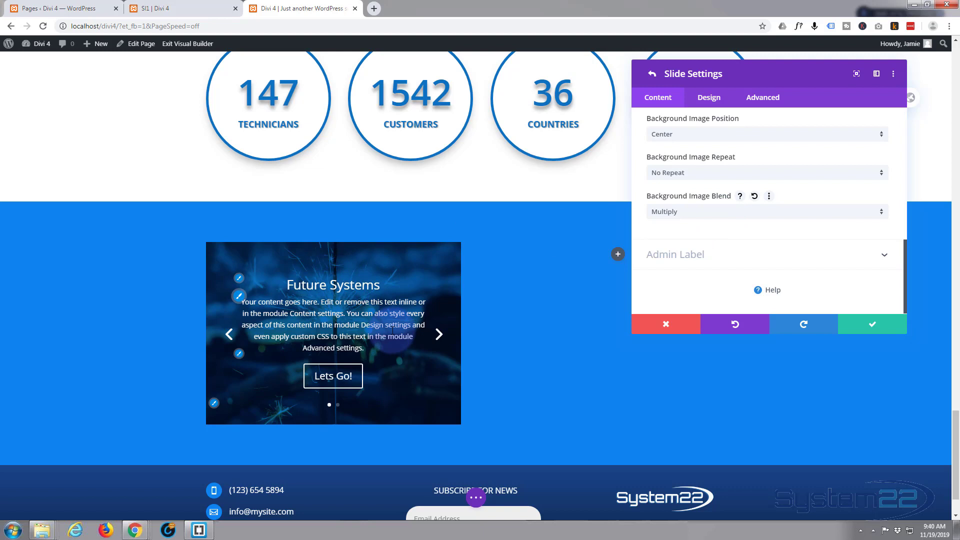
click(766, 211)
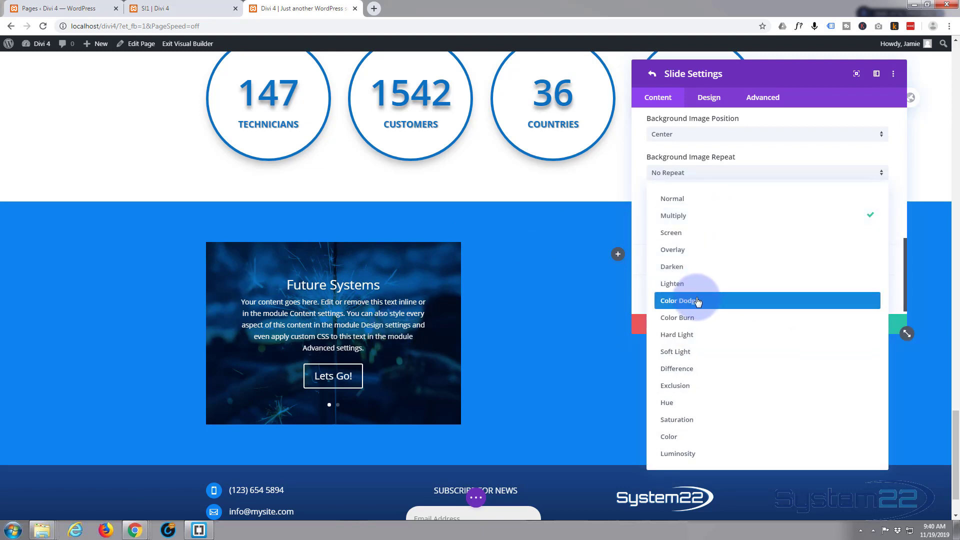
click(676, 300)
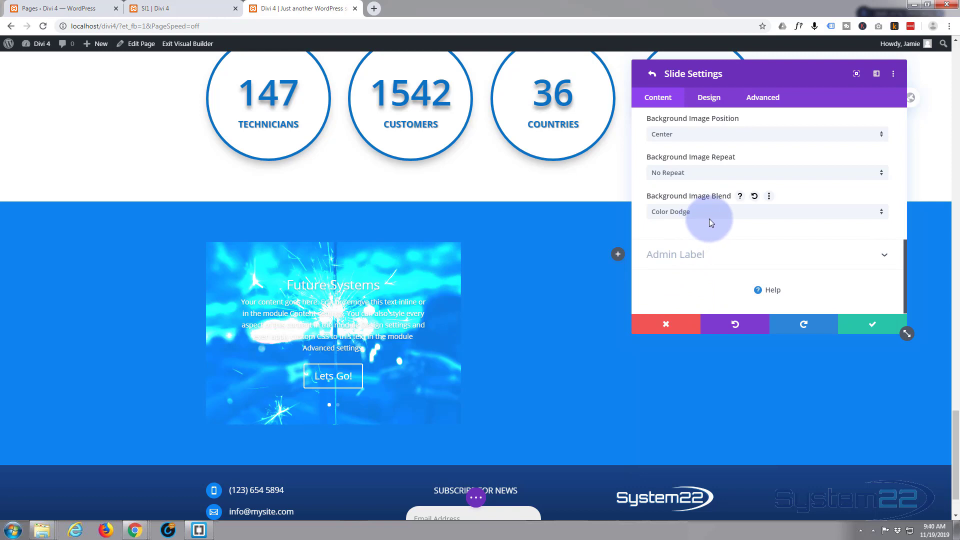
click(765, 211)
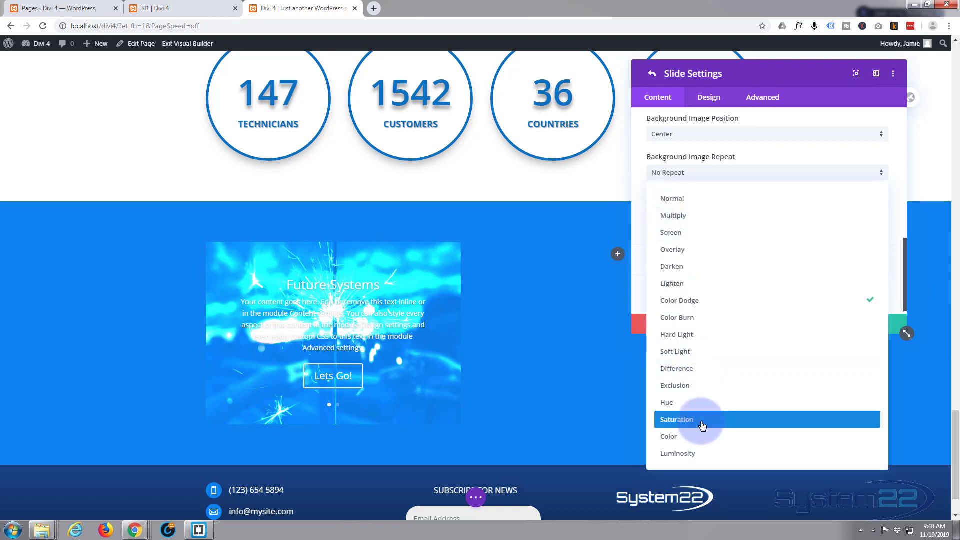
click(676, 419)
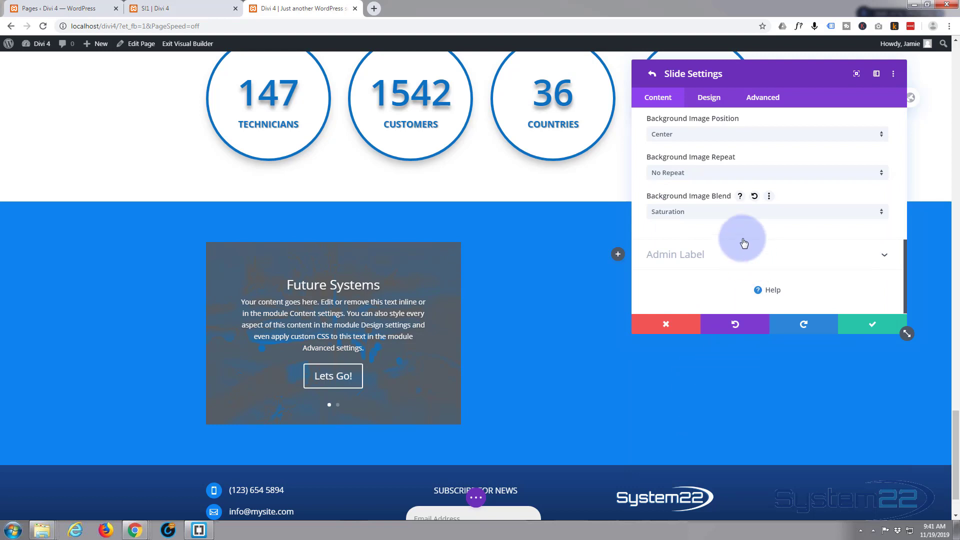
click(765, 211)
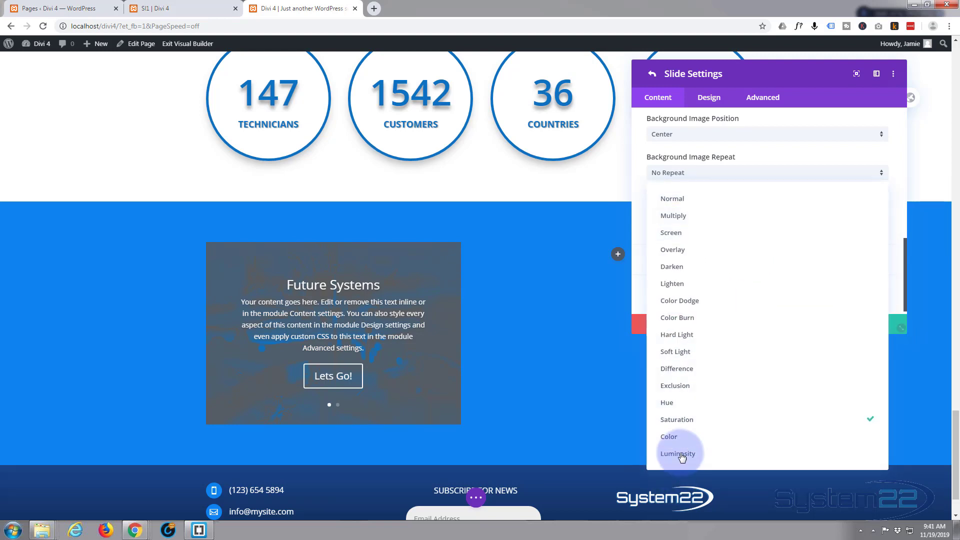
click(678, 454)
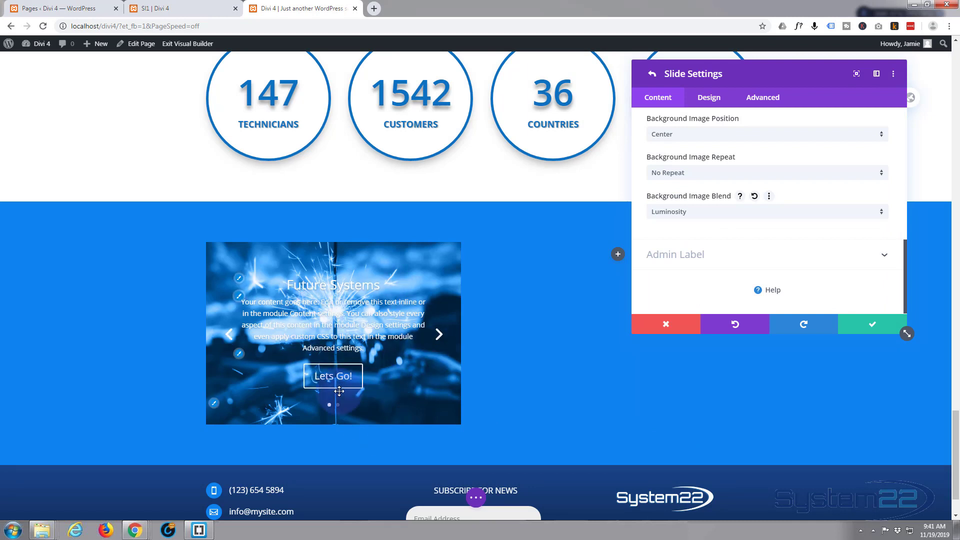
mouse_move(744, 216)
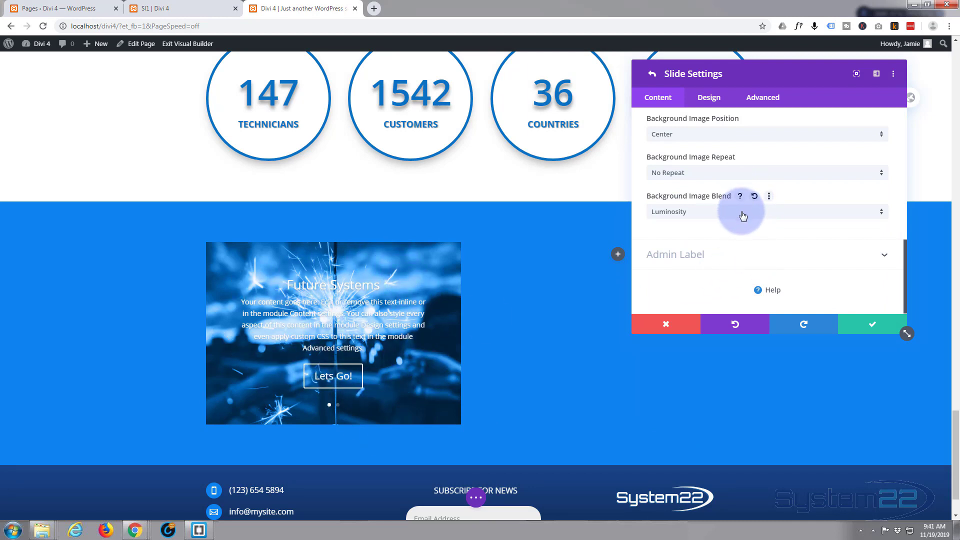
click(766, 211)
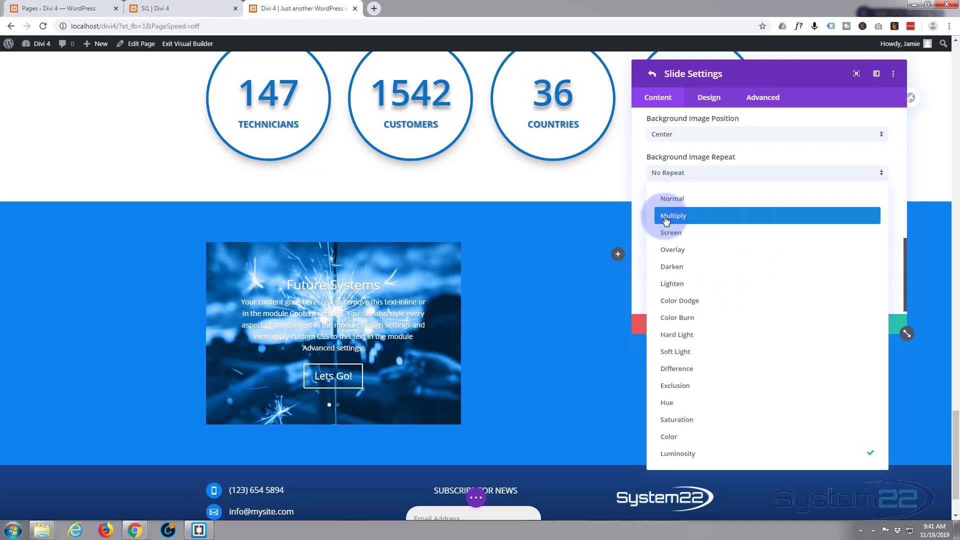
click(673, 216)
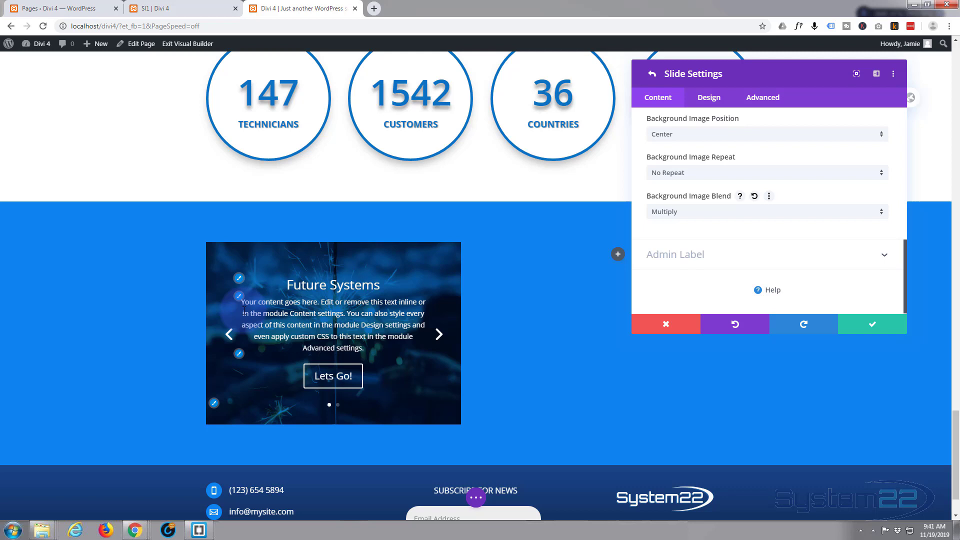
mouse_move(438, 334)
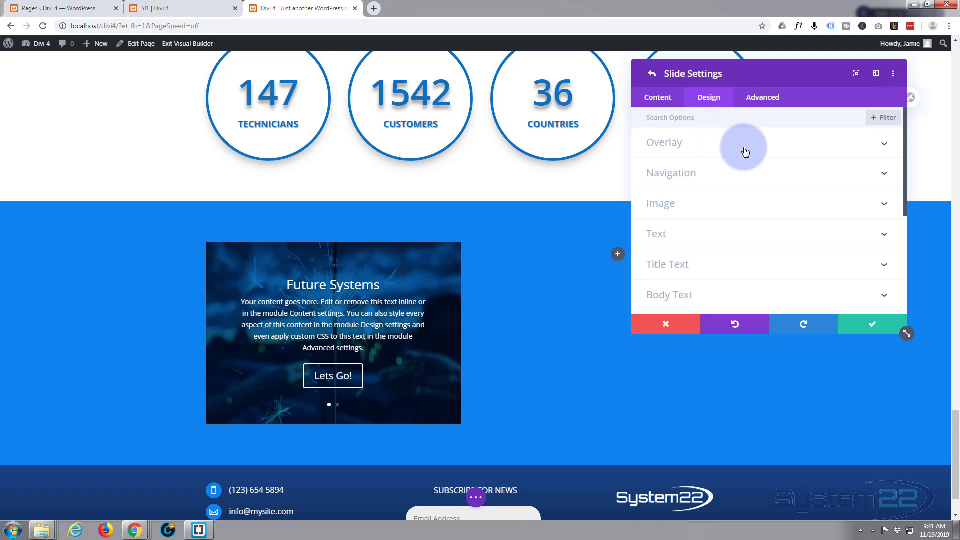
Colour the slider arrows and dots orange and set the slide title to uppercase.
click(670, 173)
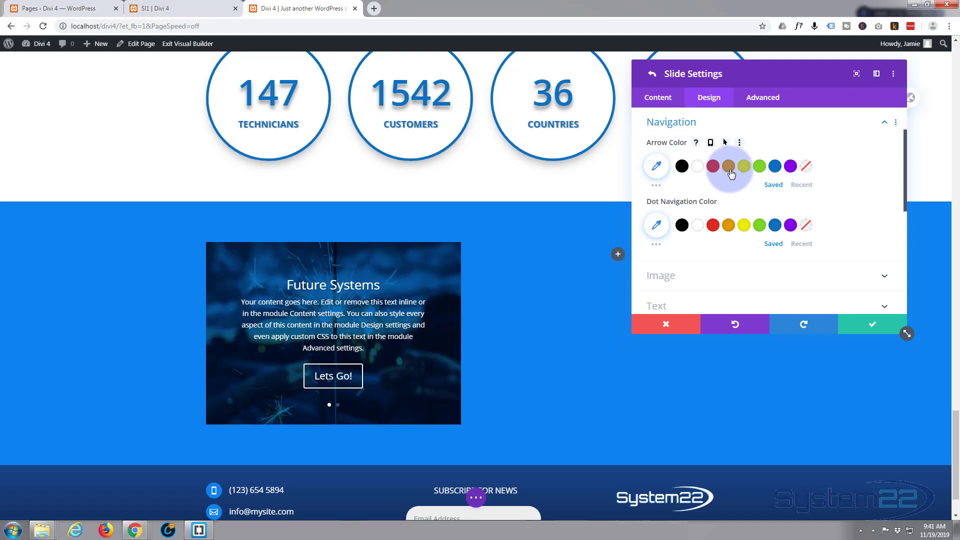
click(728, 165)
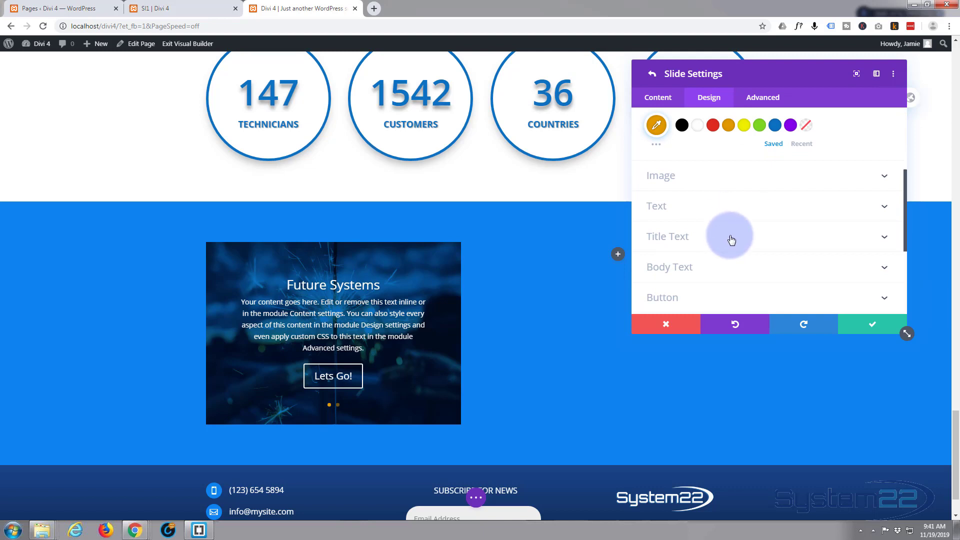
click(667, 237)
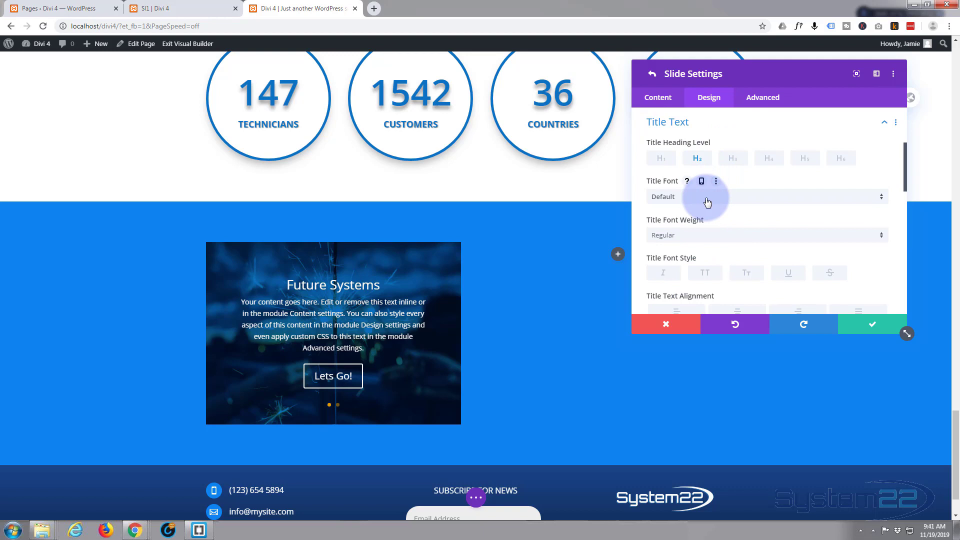
click(704, 273)
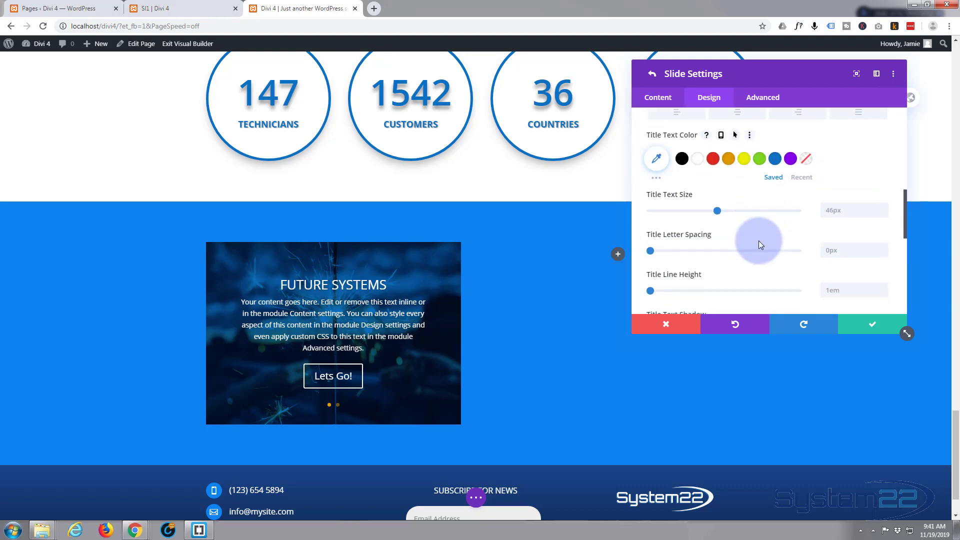
mouse_move(760, 245)
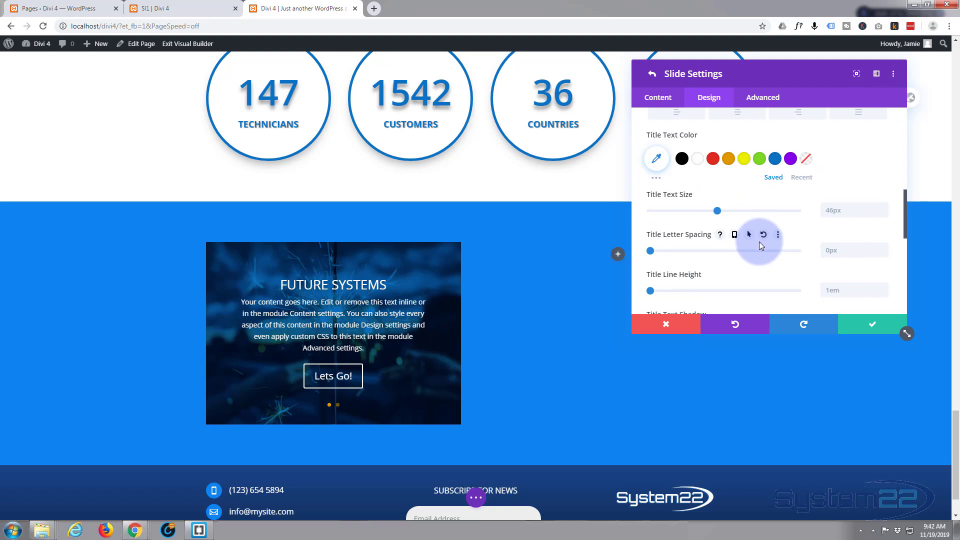
mouse_move(729, 159)
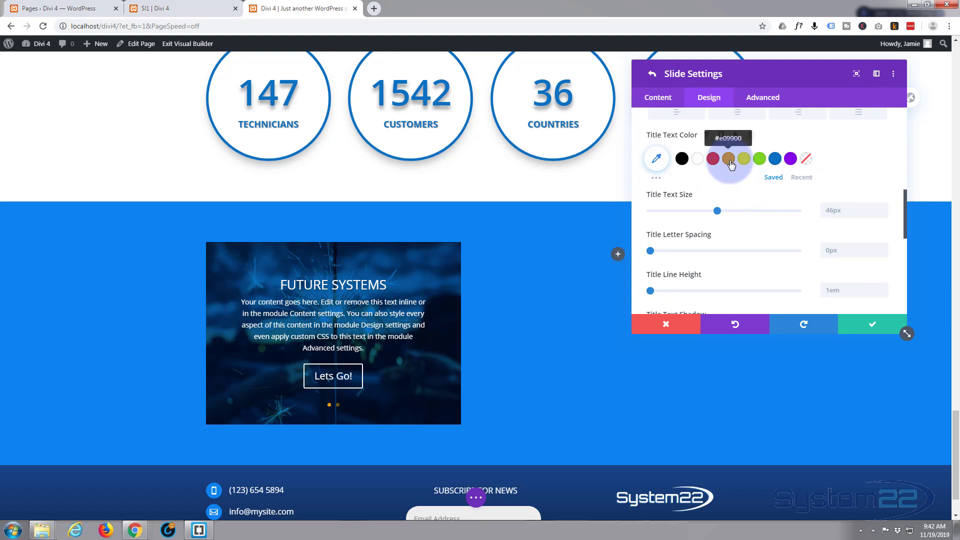
click(712, 159)
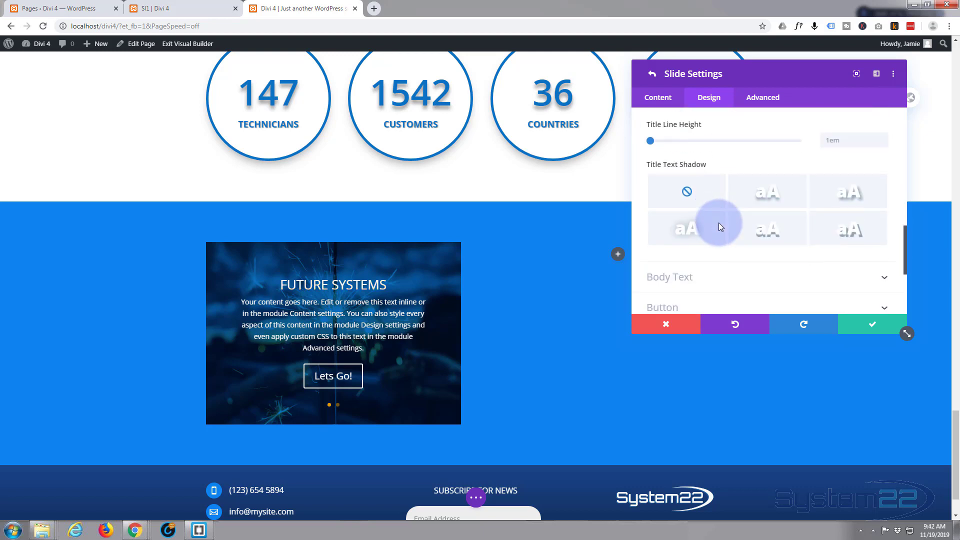
Enable custom button styles and give the Lets Go! button an orange background with a blue hover.
scroll(down, 3)
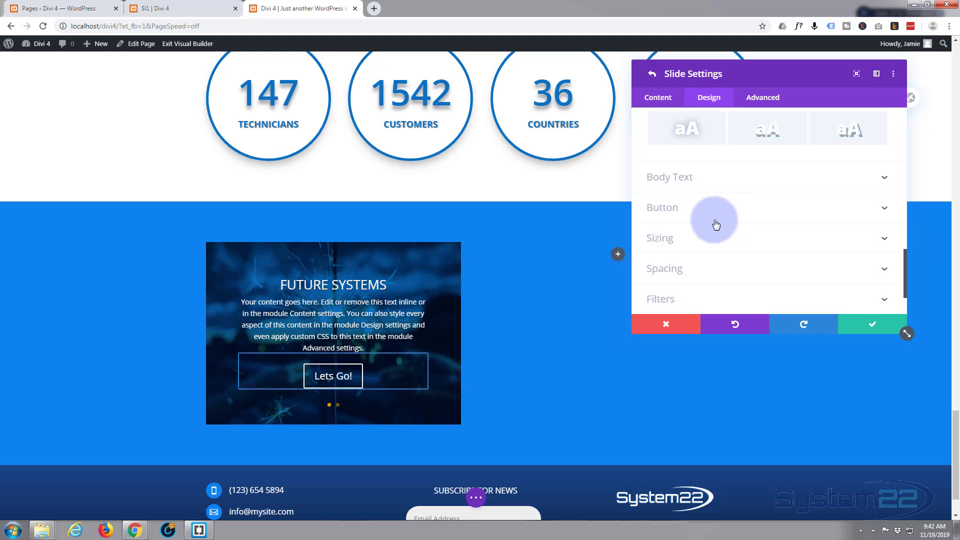
mouse_move(648, 208)
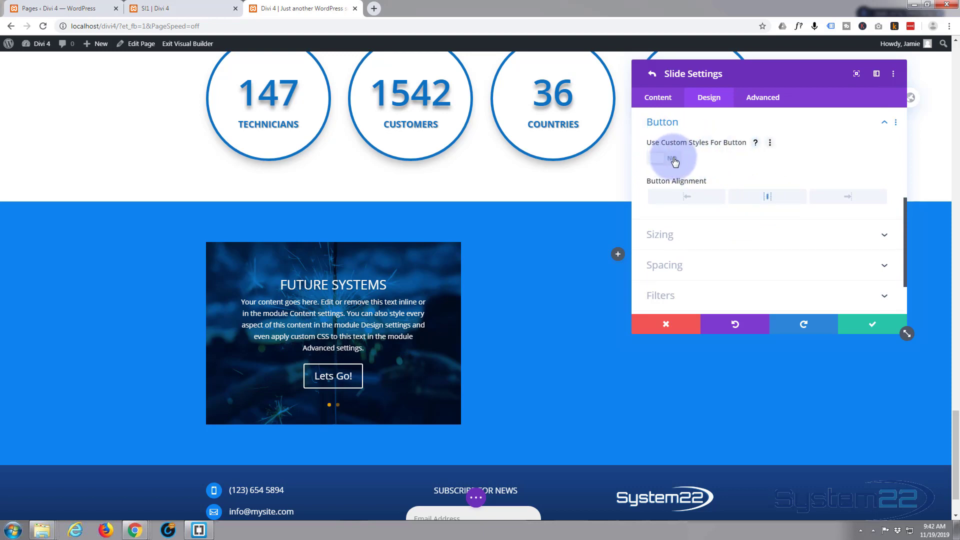
click(664, 158)
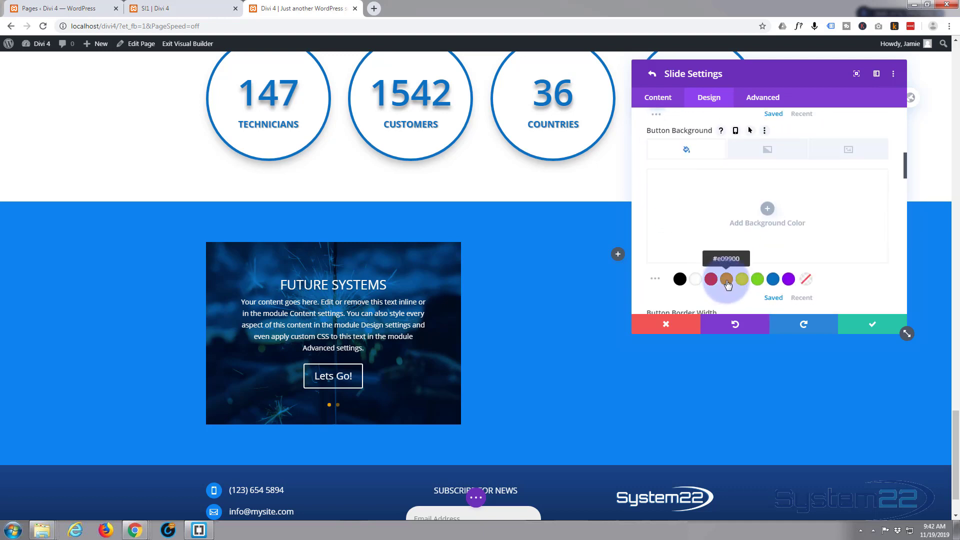
click(727, 279)
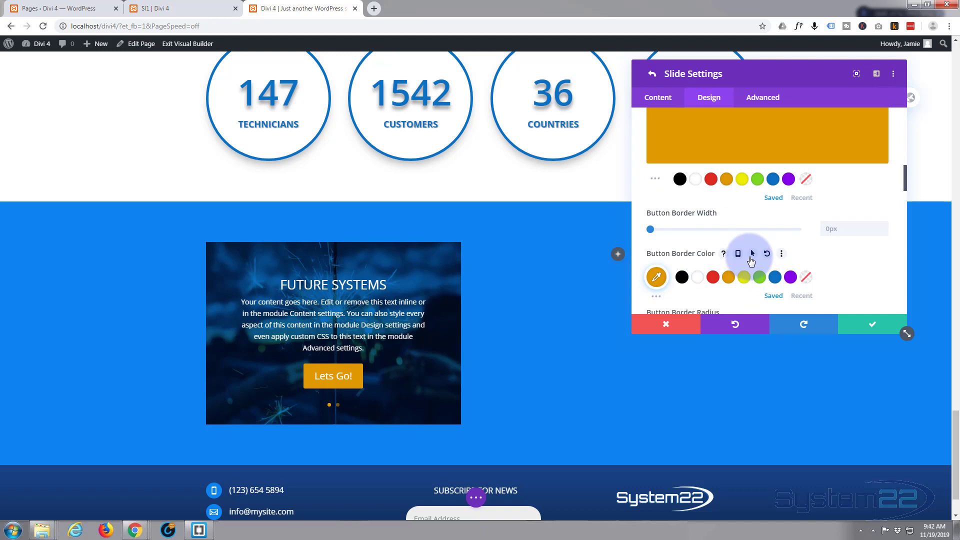
mouse_move(803, 260)
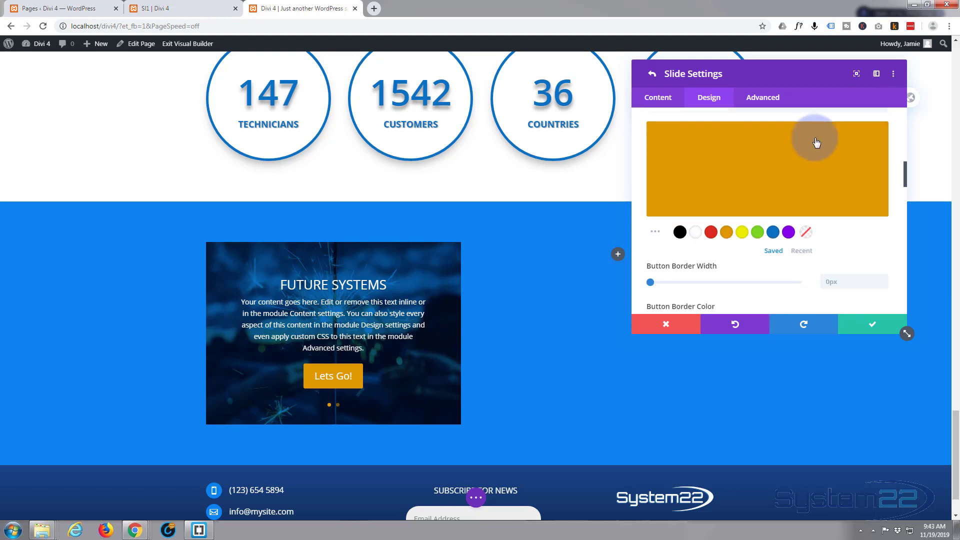
click(773, 210)
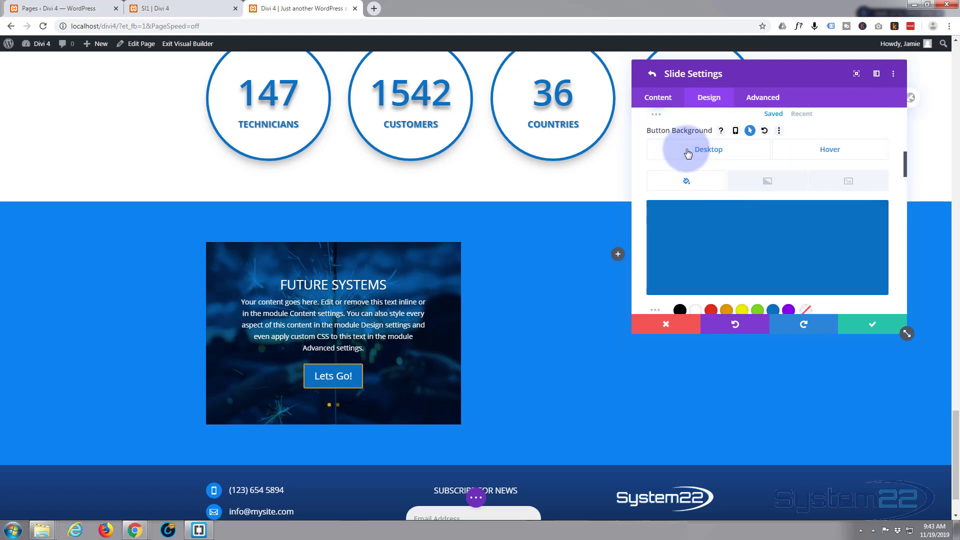
click(727, 309)
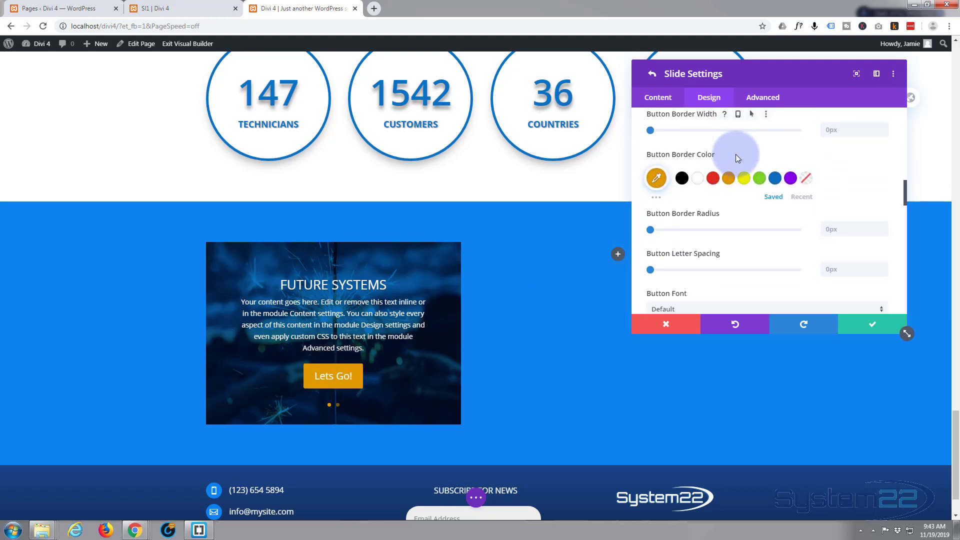
scroll(down, 3)
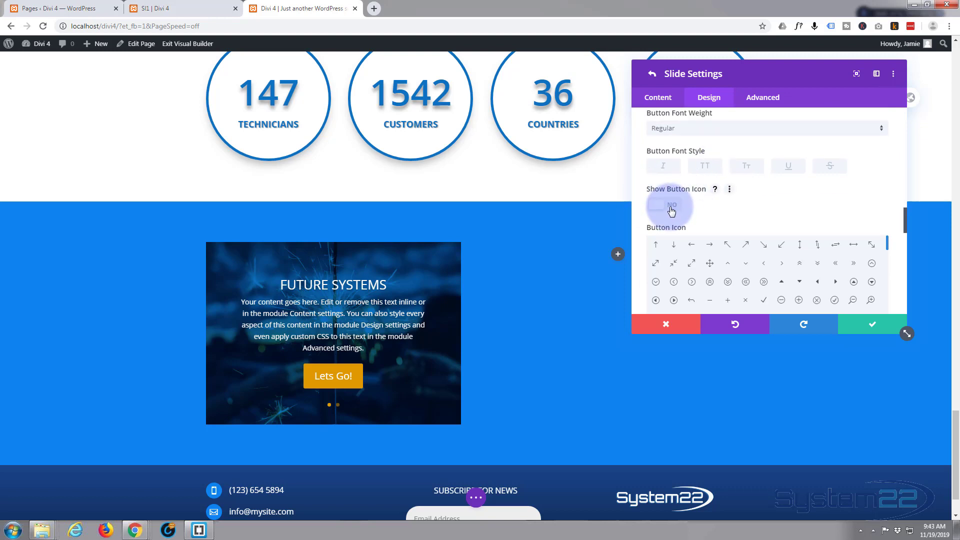
click(669, 205)
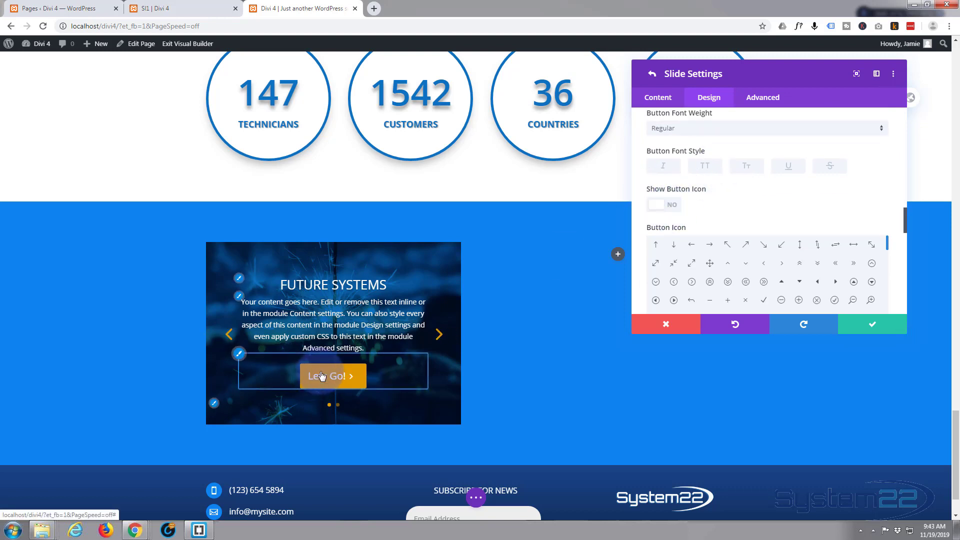
click(664, 204)
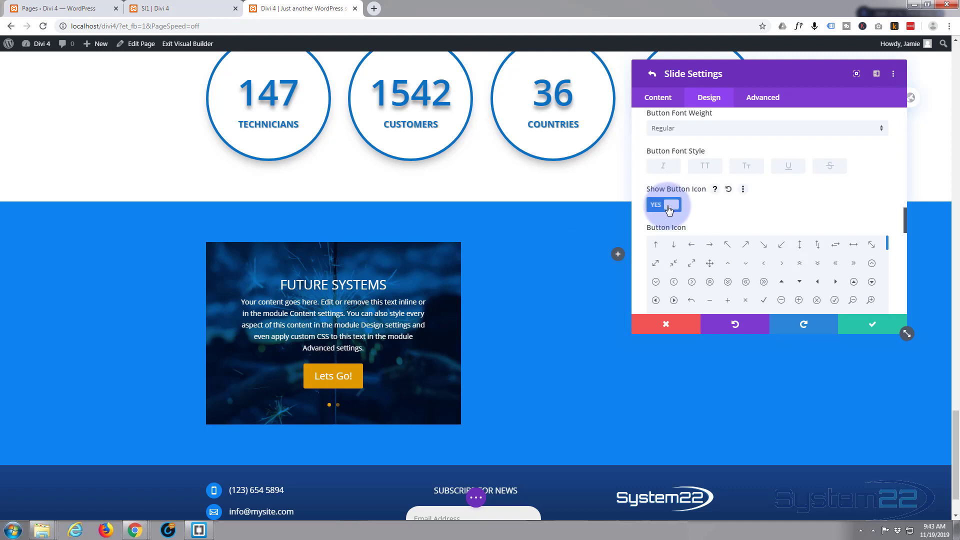
click(667, 204)
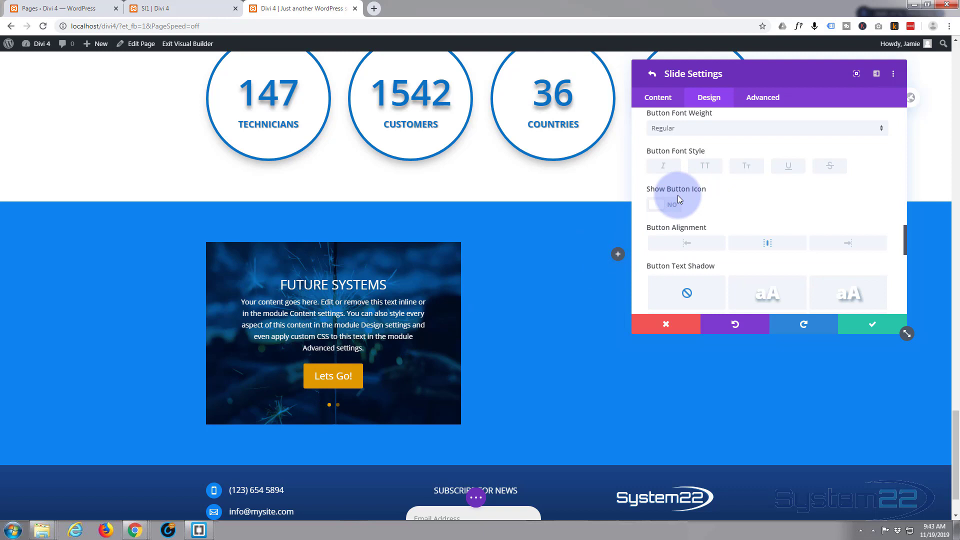
click(664, 204)
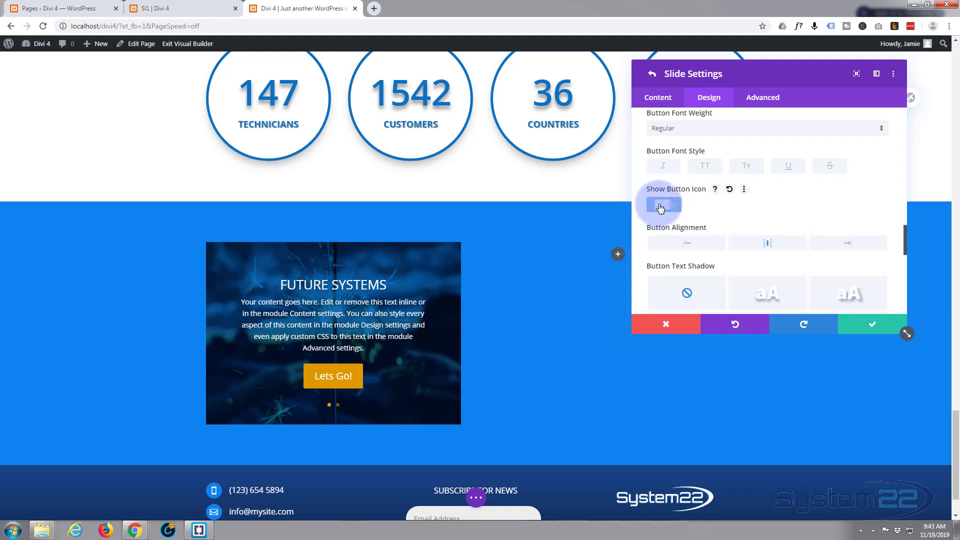
click(657, 204)
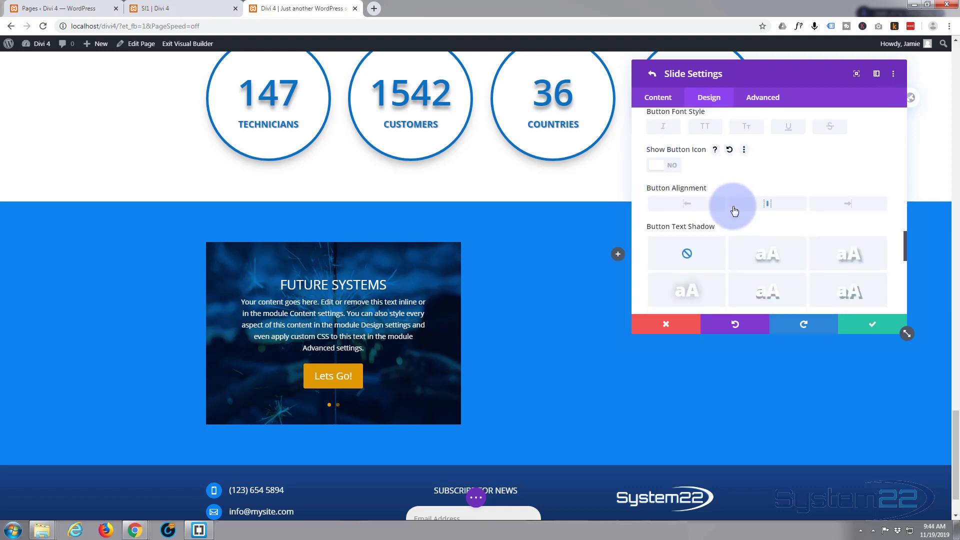
scroll(down, 3)
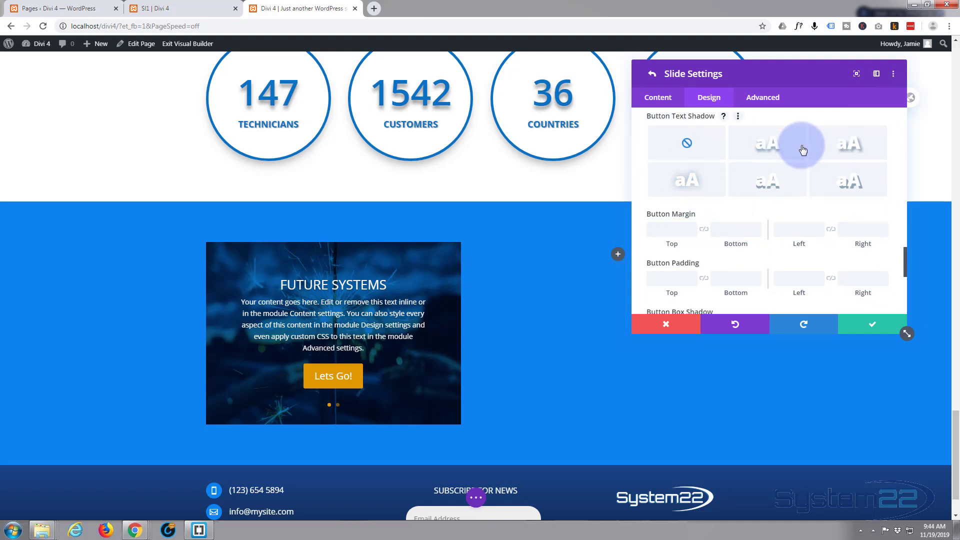
click(849, 143)
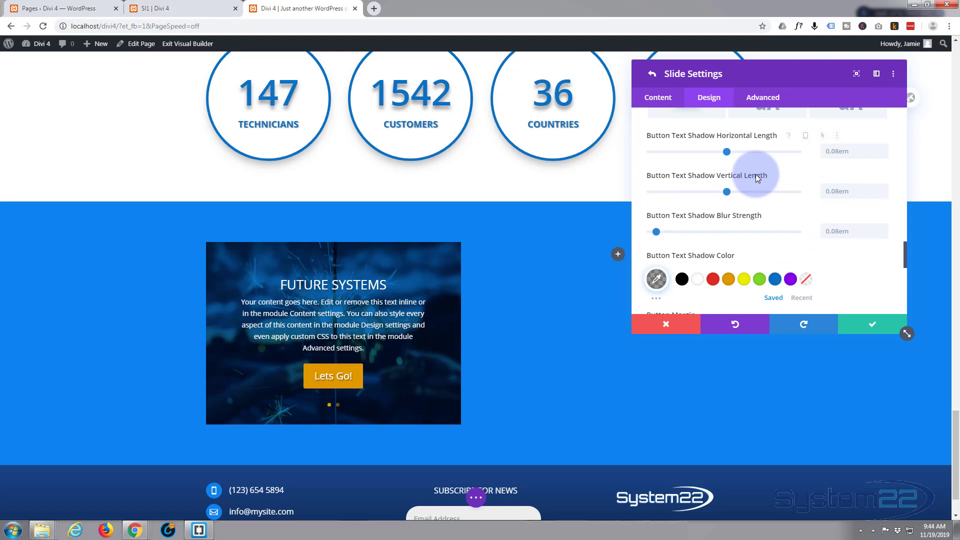
scroll(down, 3)
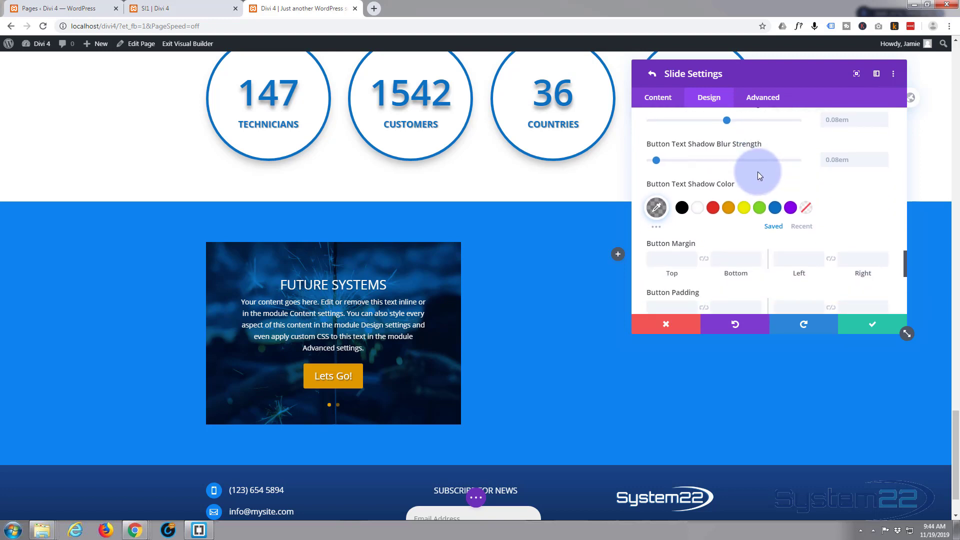
scroll(down, 3)
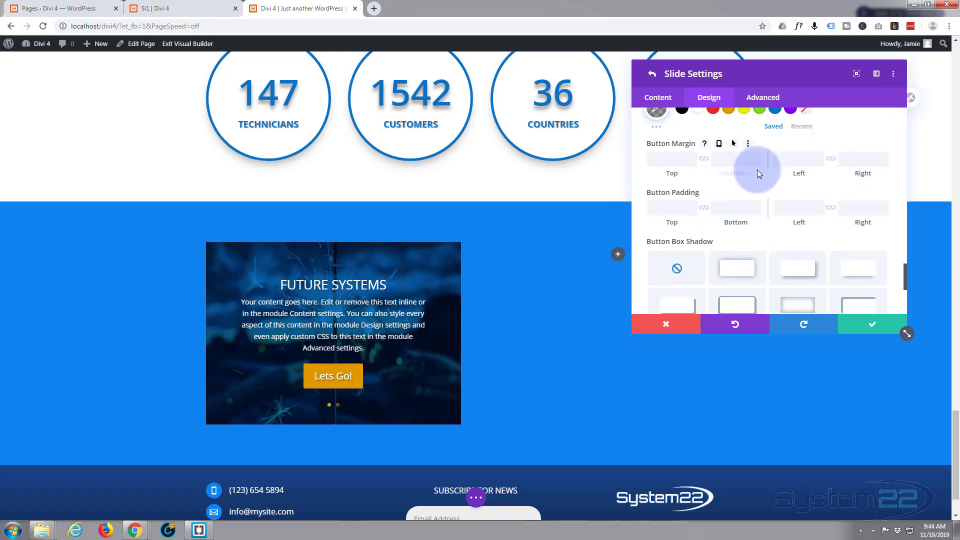
scroll(down, 3)
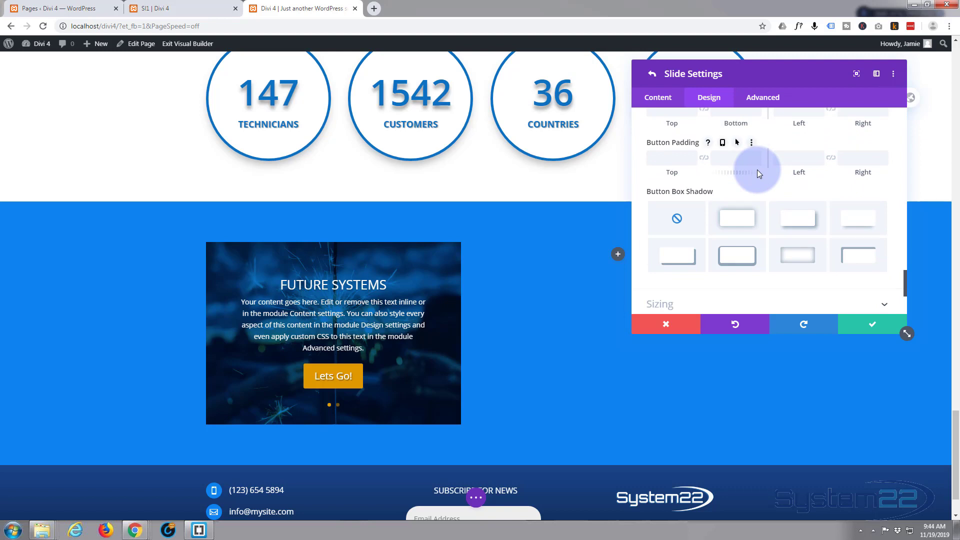
scroll(down, 3)
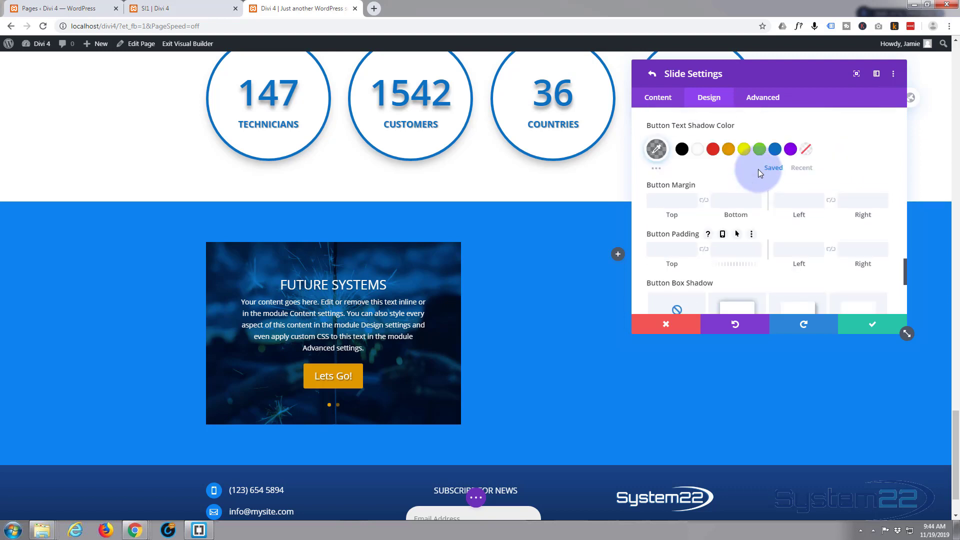
scroll(down, 3)
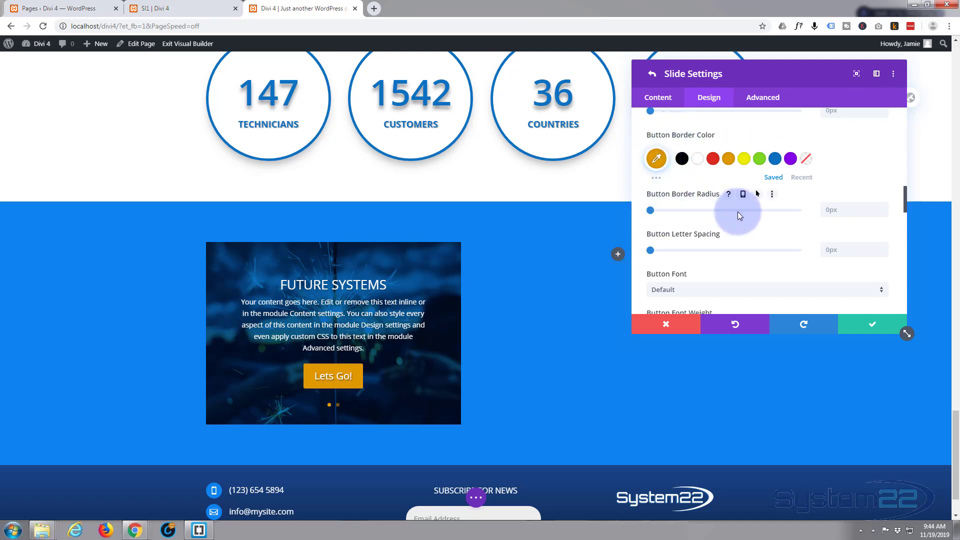
mouse_move(713, 219)
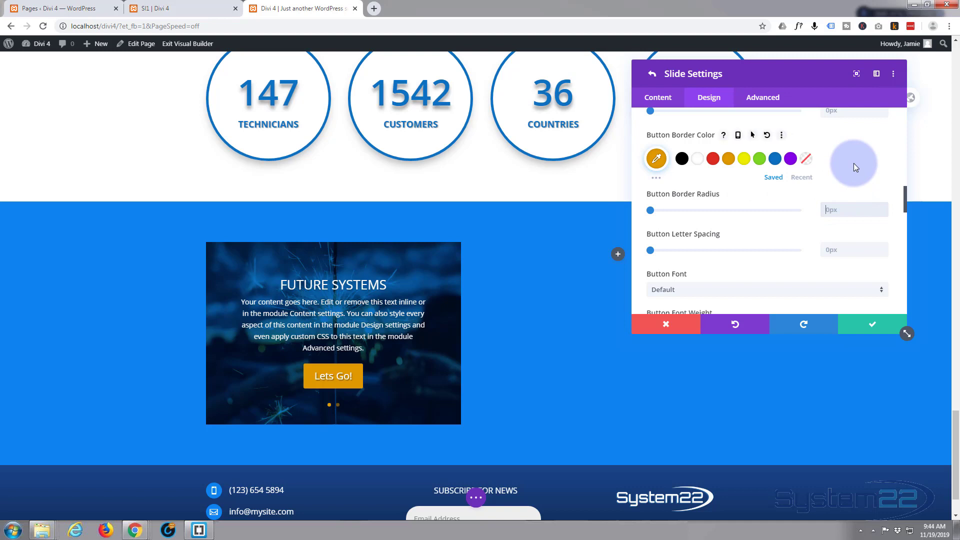
drag(650, 210, 724, 210)
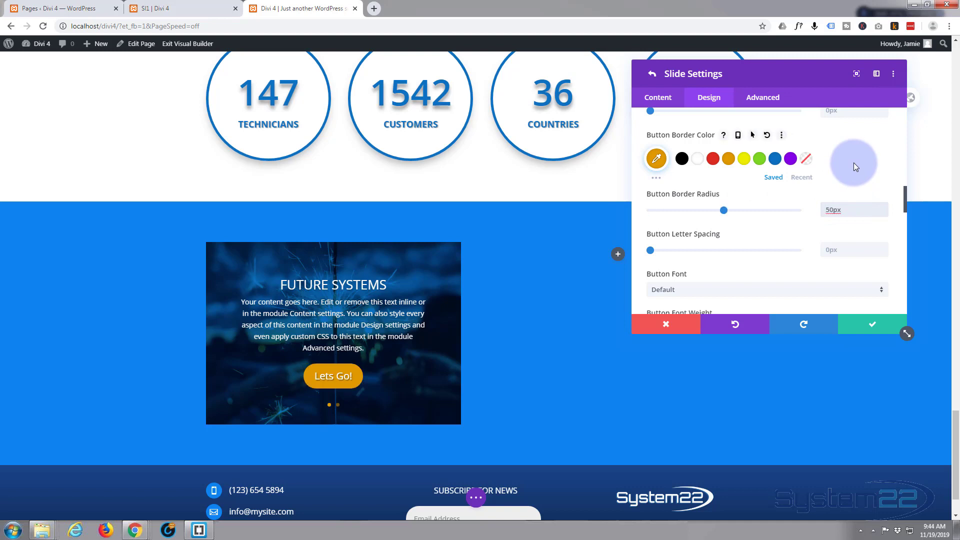
scroll(down, 3)
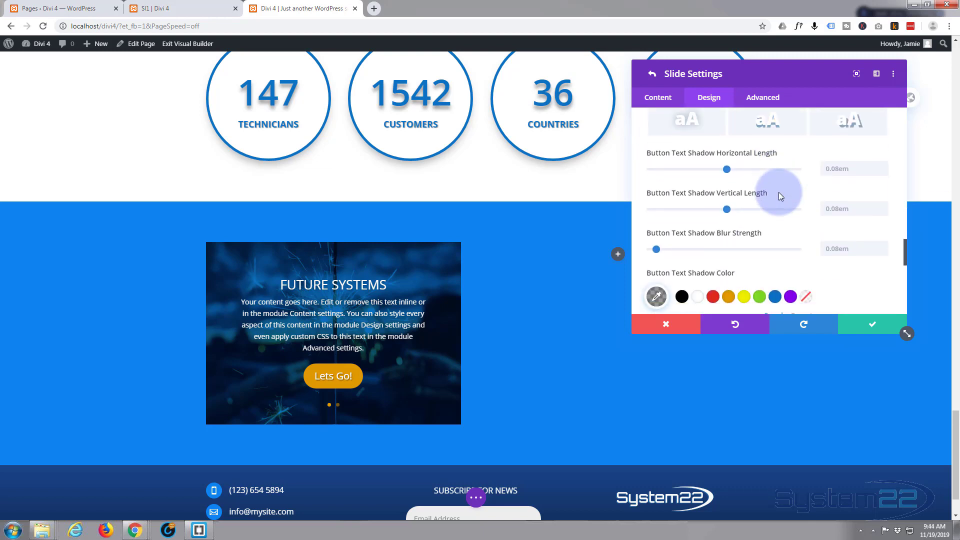
scroll(down, 3)
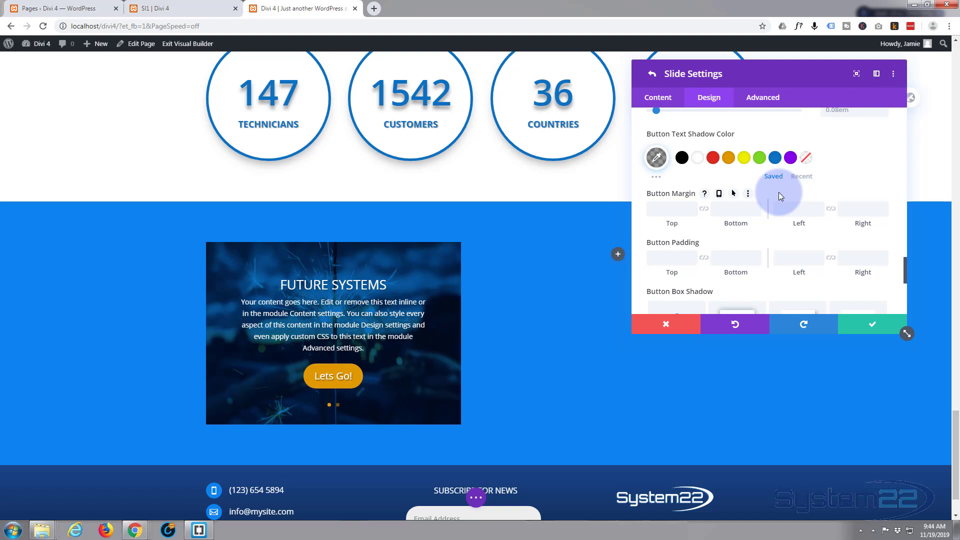
mouse_move(782, 196)
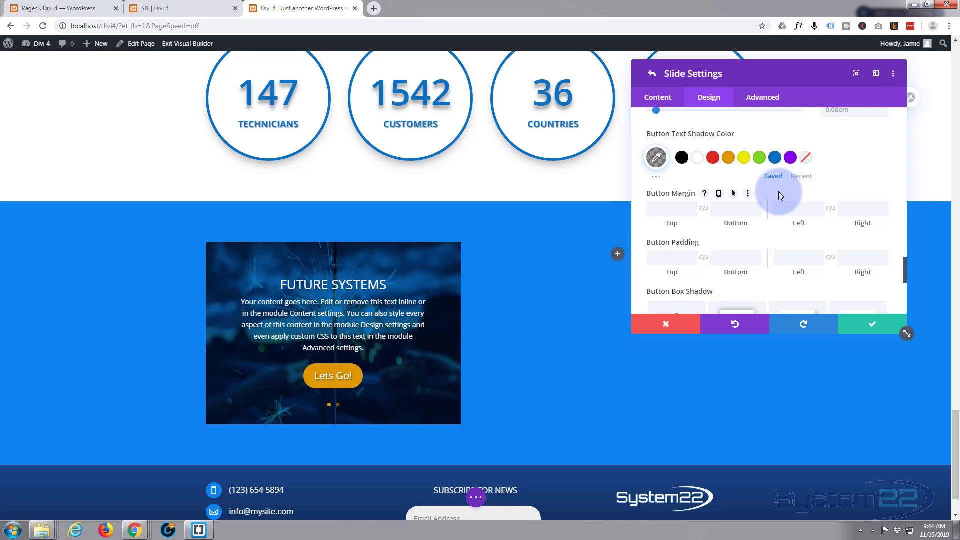
scroll(down, 3)
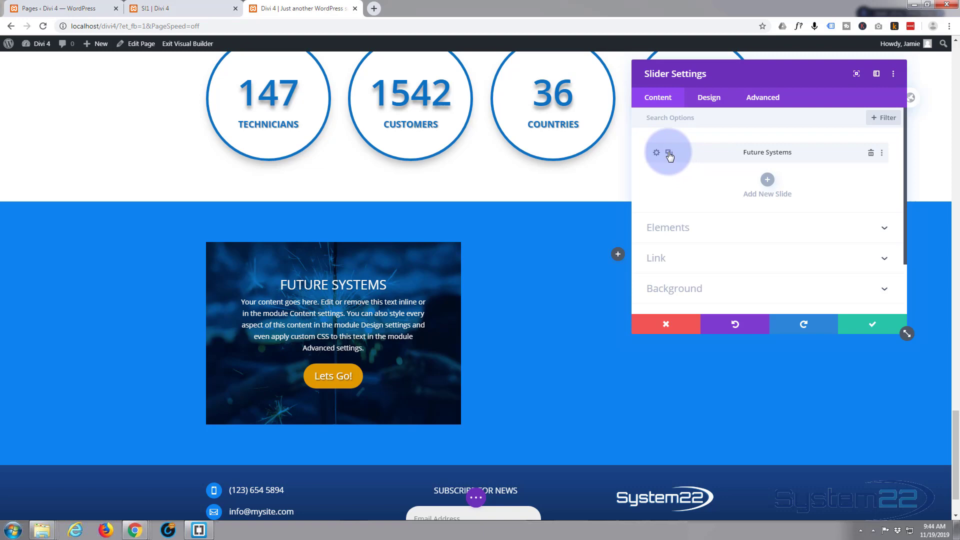
Duplicate the first slide and retitle it Technology with a Learn More button.
click(670, 152)
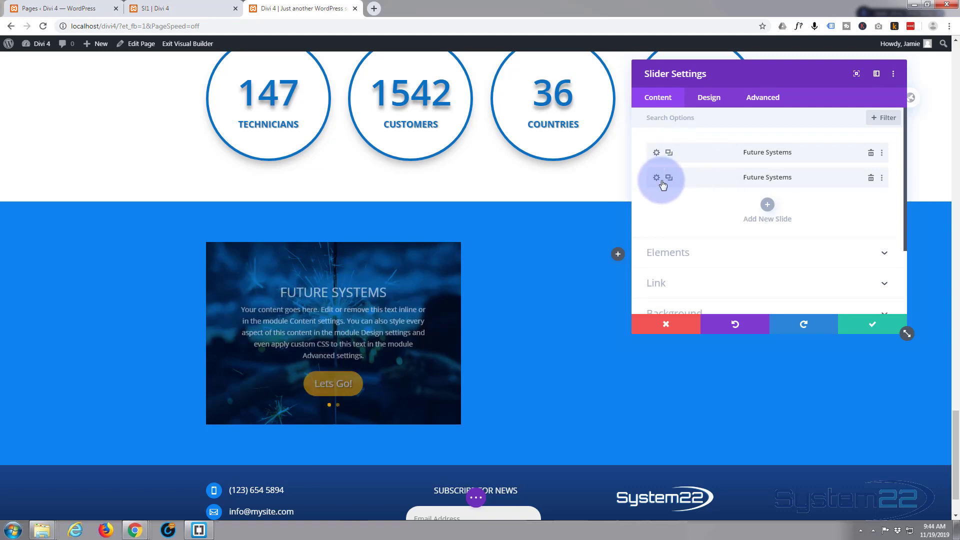
click(656, 178)
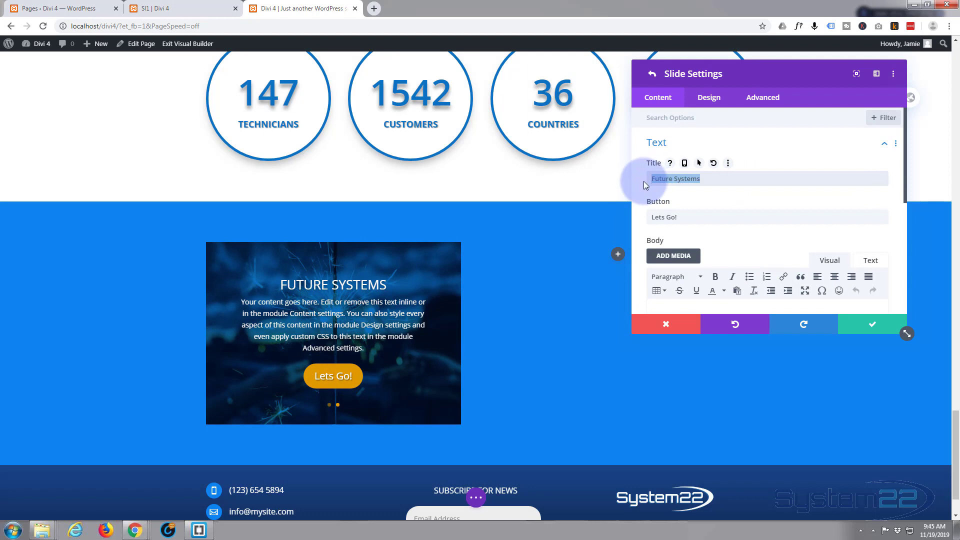
text(Technology)
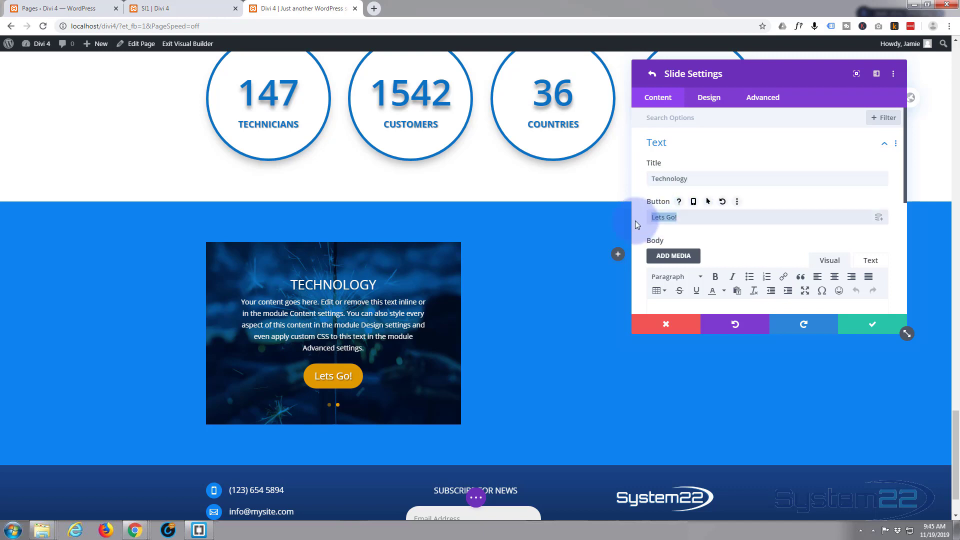
text(Lear)
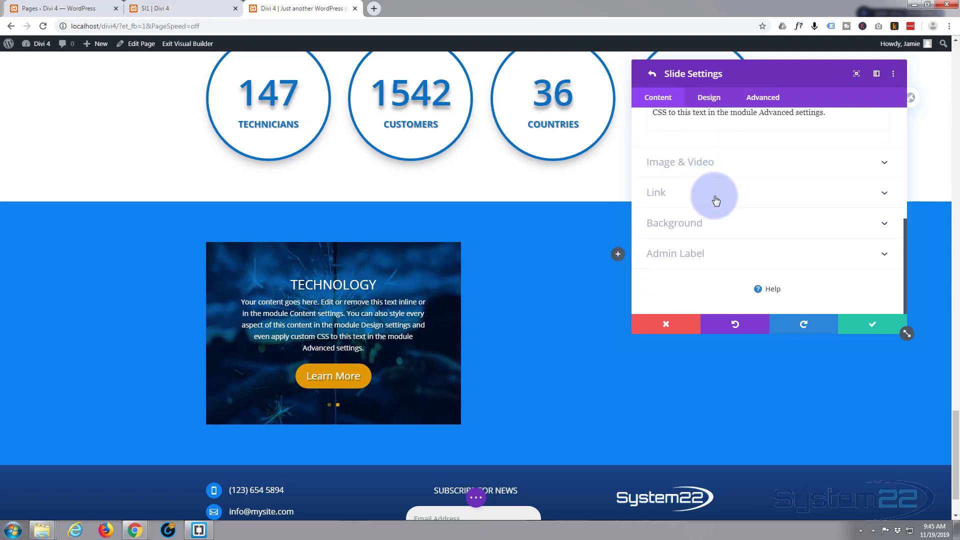
Swap the Technology slide's background image for the laptop photo and confirm the slide.
click(673, 222)
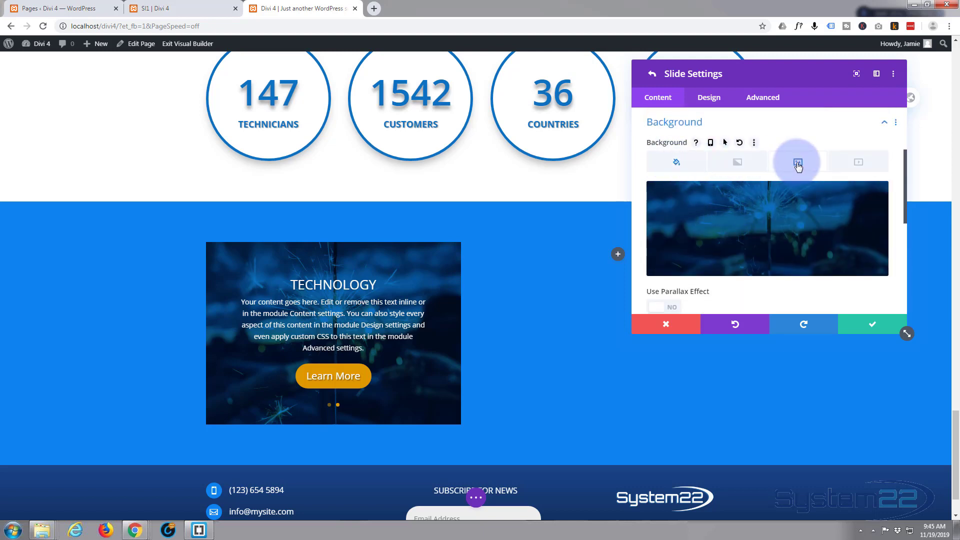
click(797, 161)
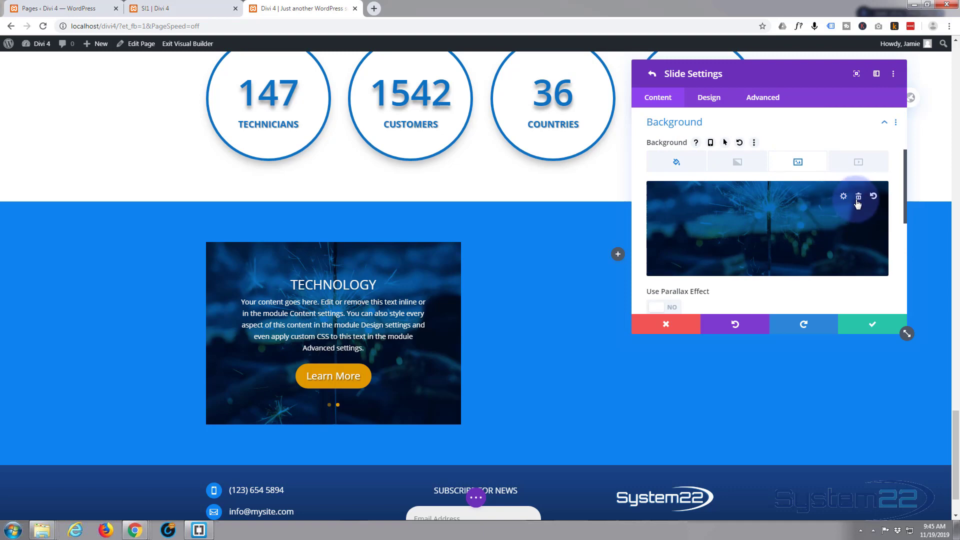
click(857, 196)
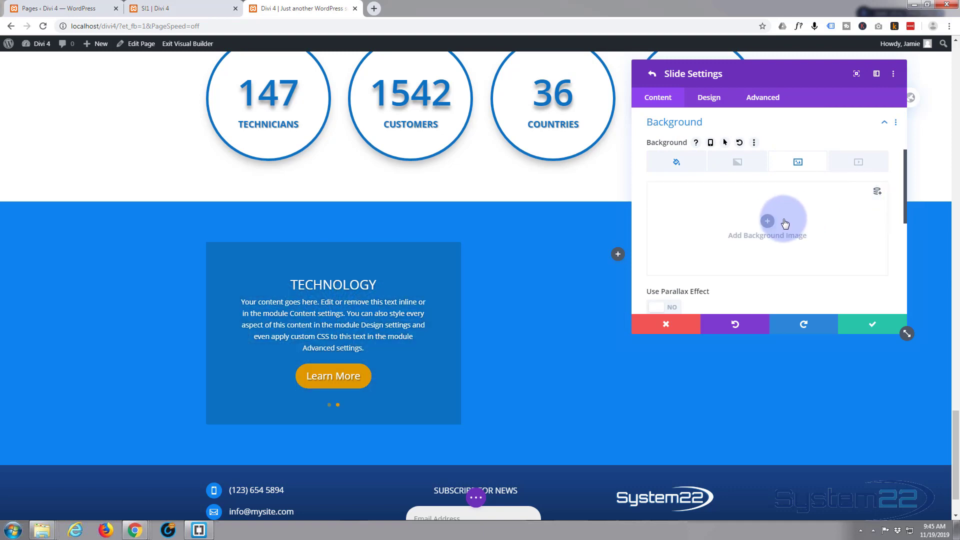
click(767, 222)
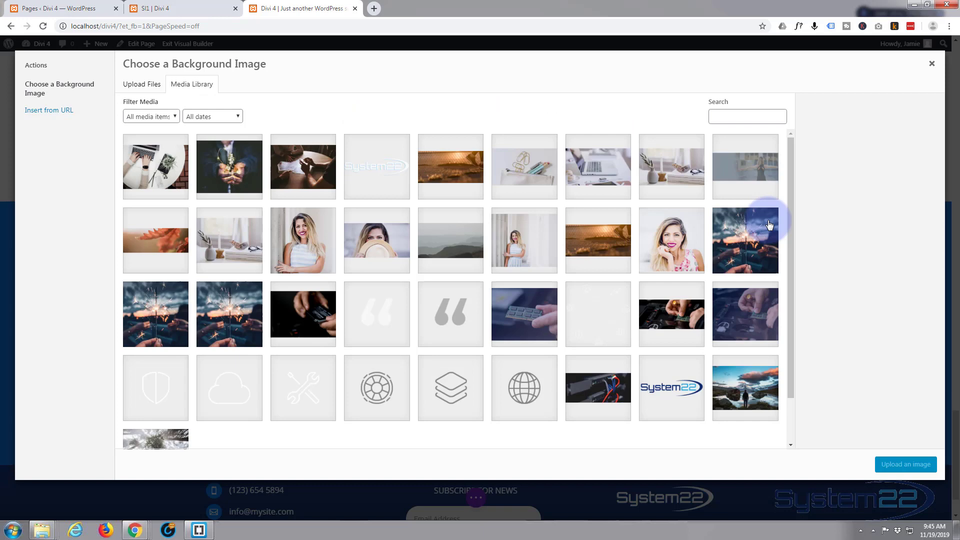
click(597, 167)
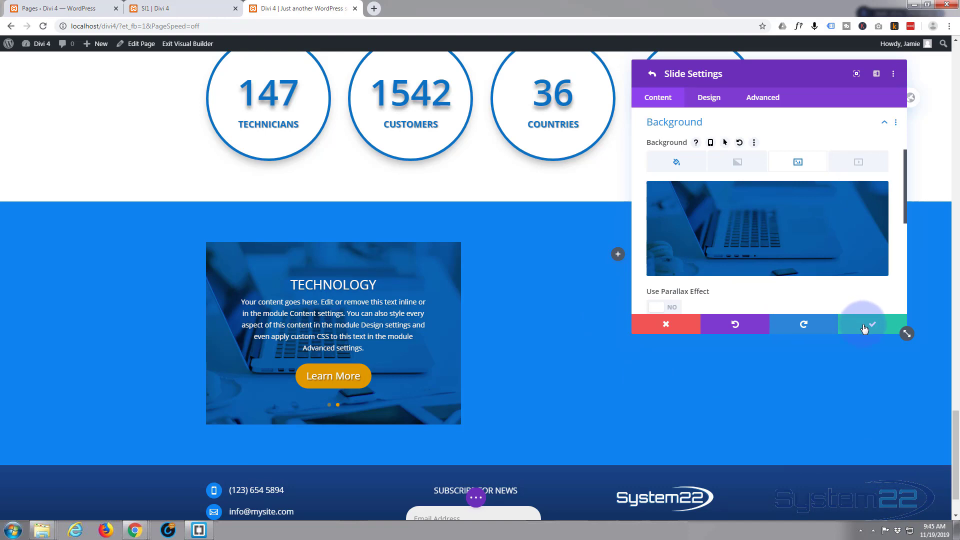
click(676, 162)
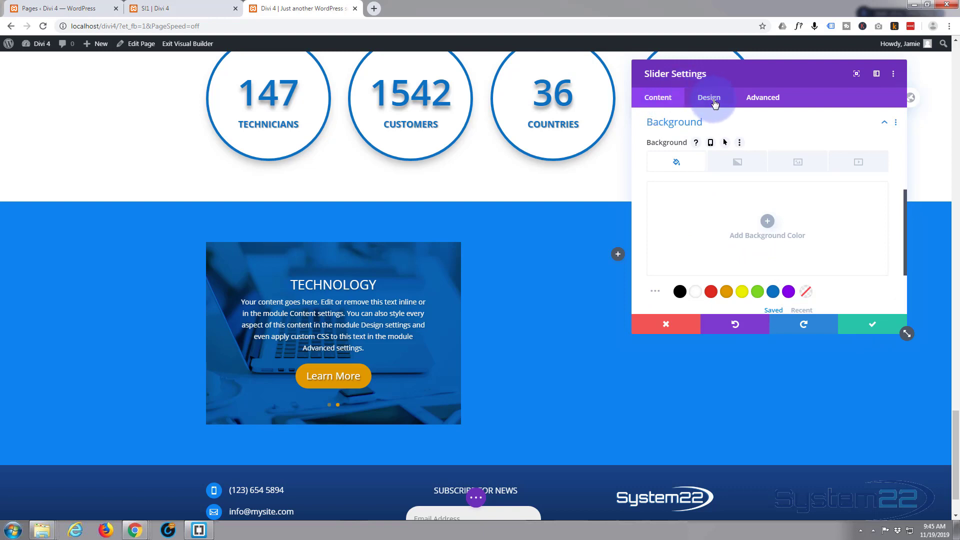
Turn on Automatic Animation in the slider's Design settings and enter its speed value.
click(709, 97)
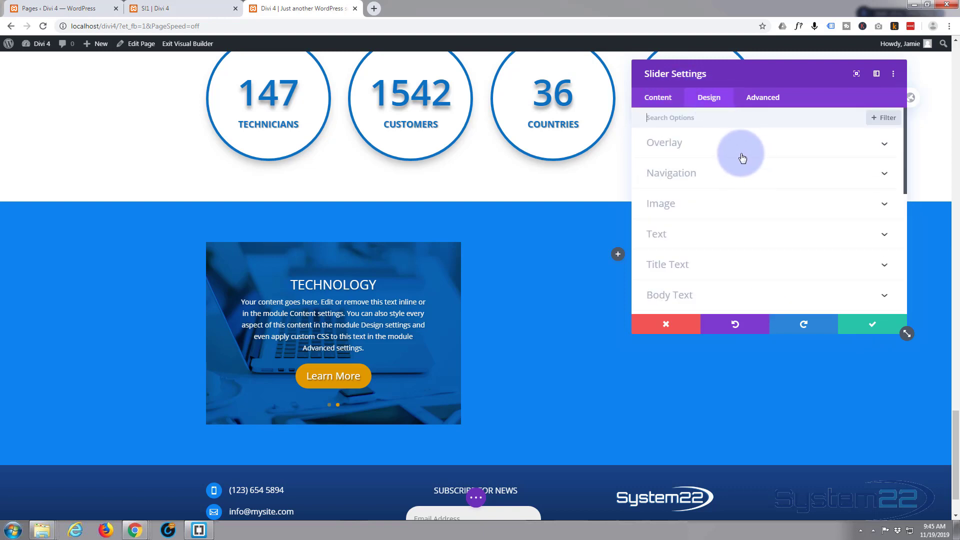
scroll(down, 3)
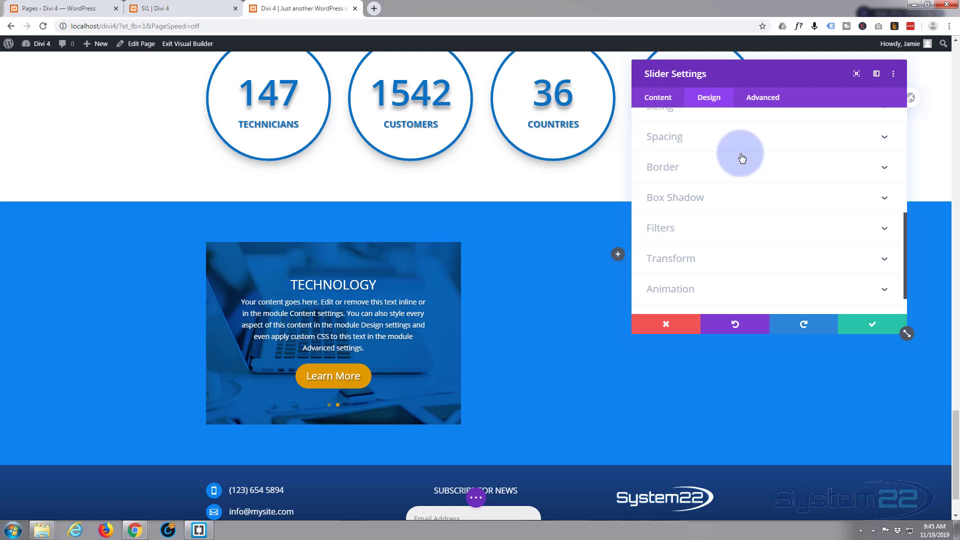
click(670, 253)
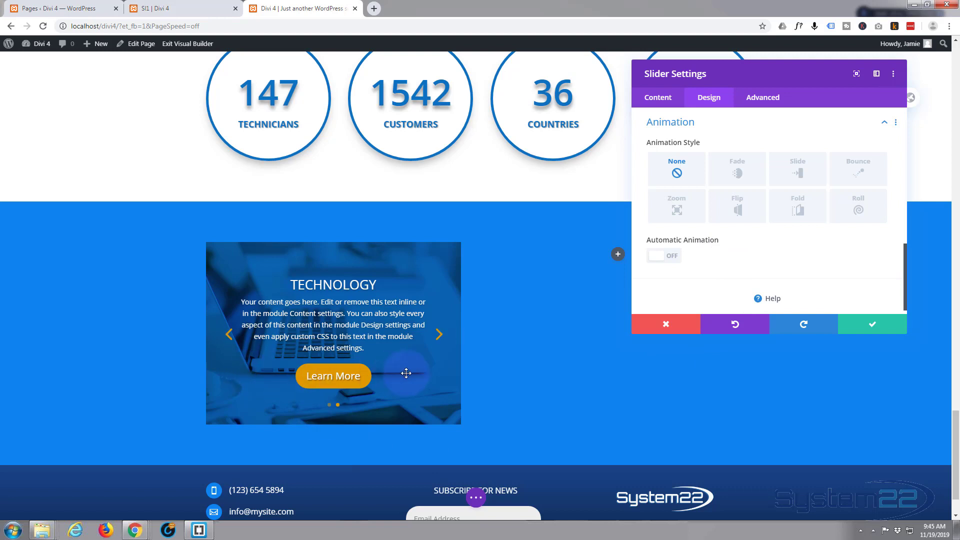
mouse_move(450, 349)
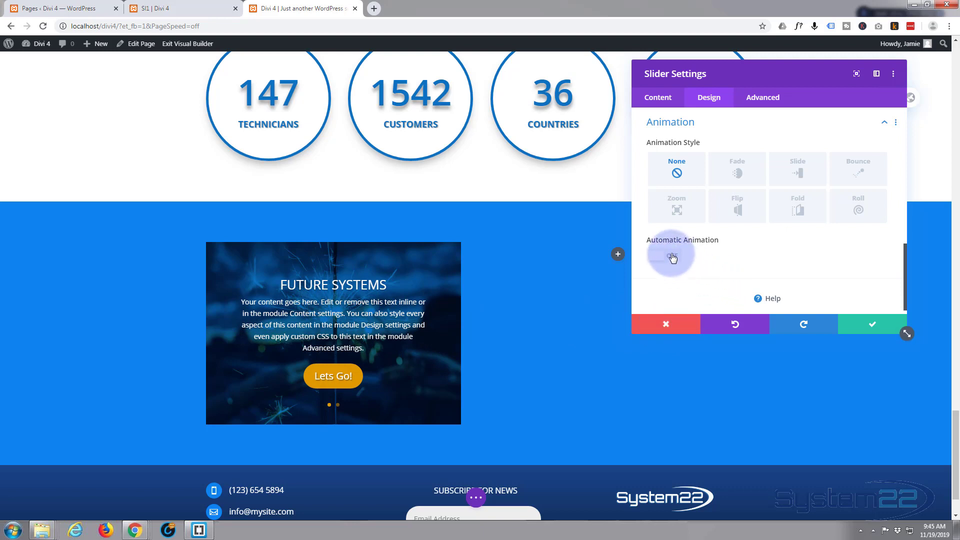
click(663, 255)
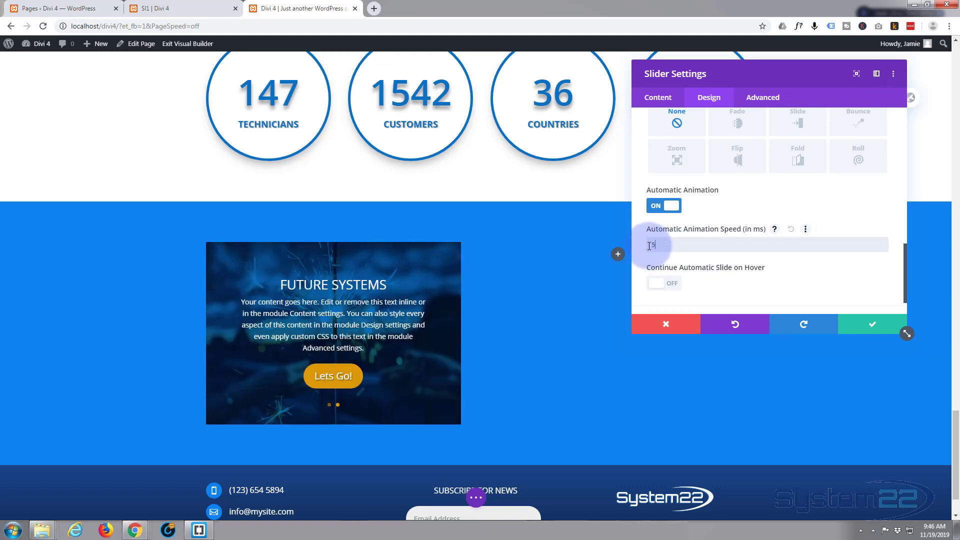
text(000)
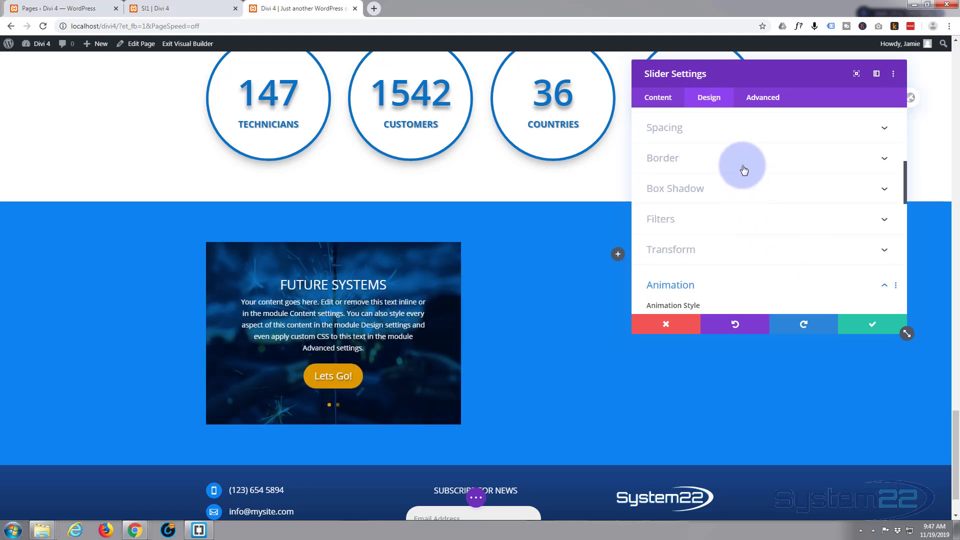
Apply an orange border colour and a box-shadow preset to the slider.
click(662, 157)
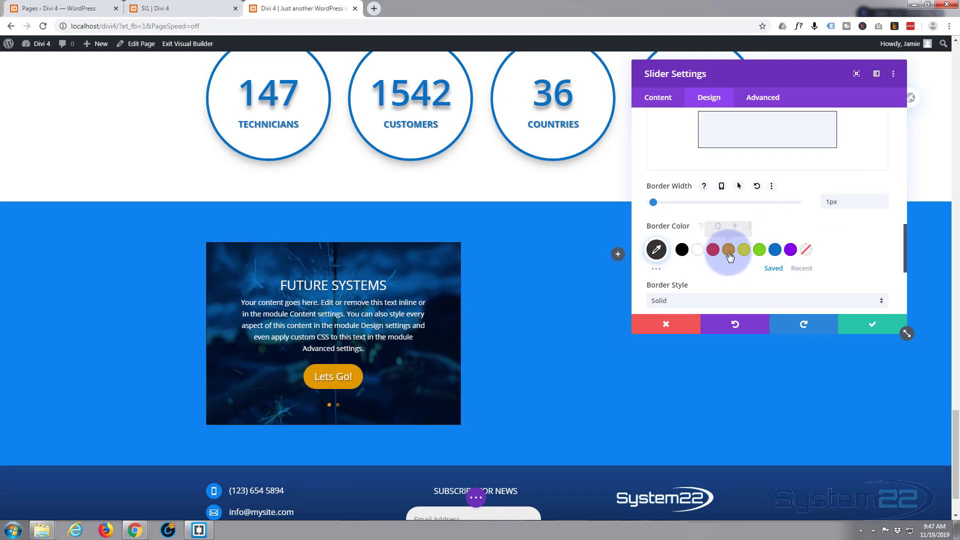
click(730, 249)
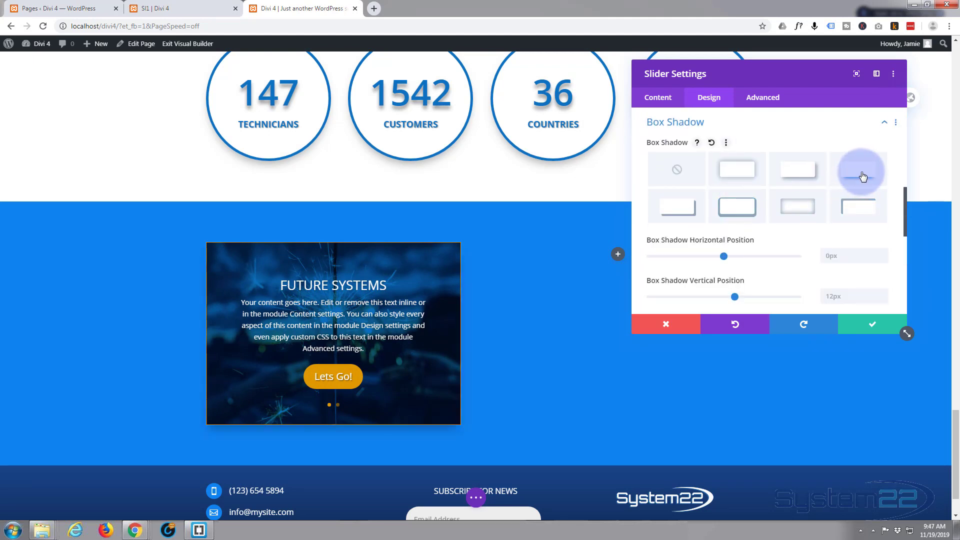
click(858, 168)
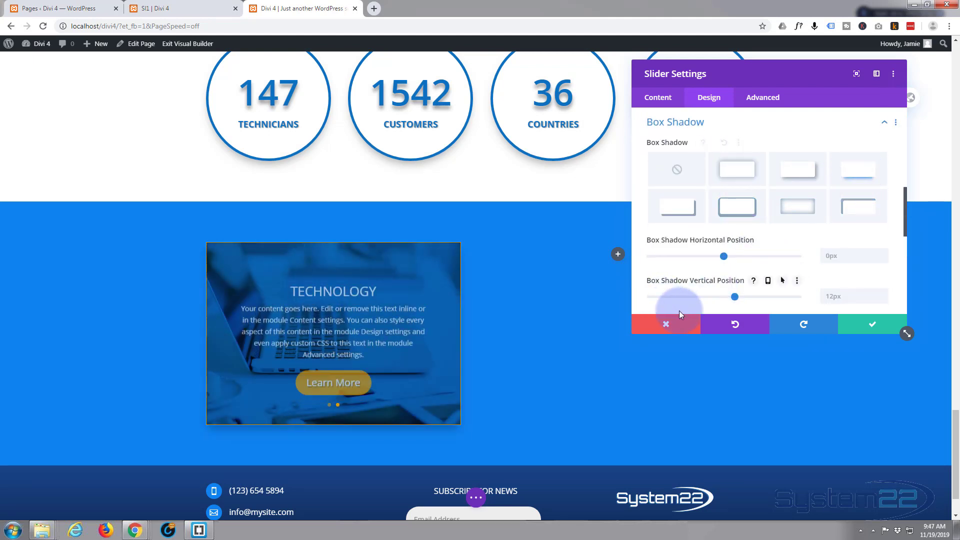
mouse_move(871, 329)
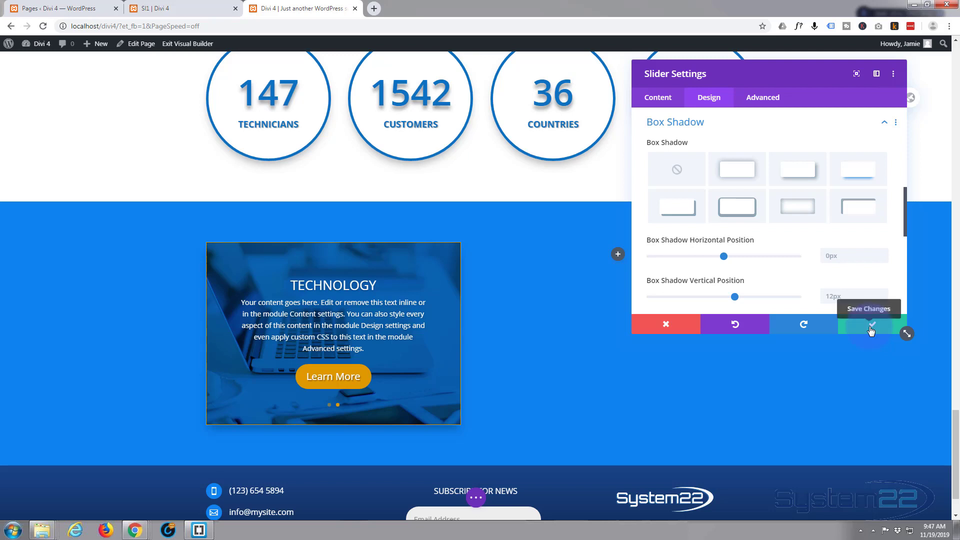
Save the slider, exit the Visual Builder and scroll to the slider section on the live page.
click(869, 324)
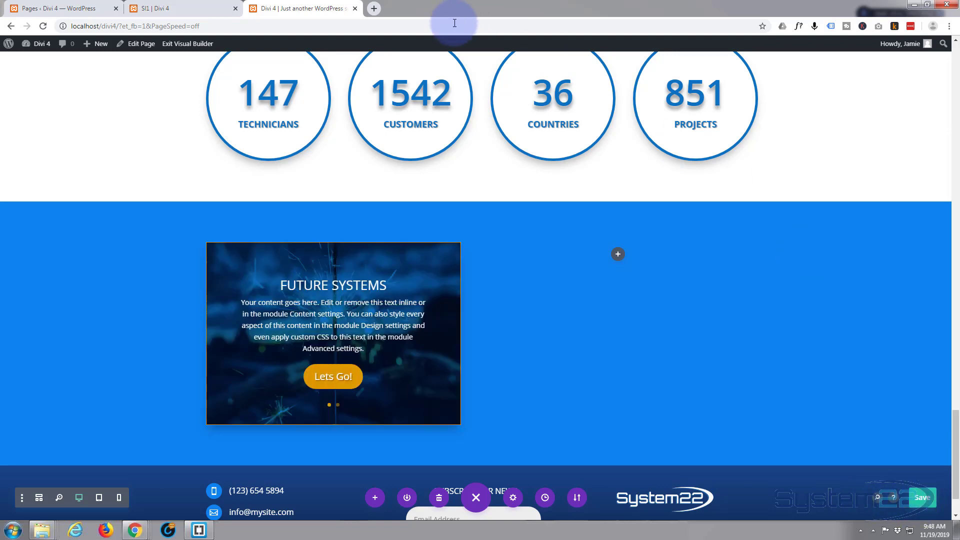
mouse_move(187, 44)
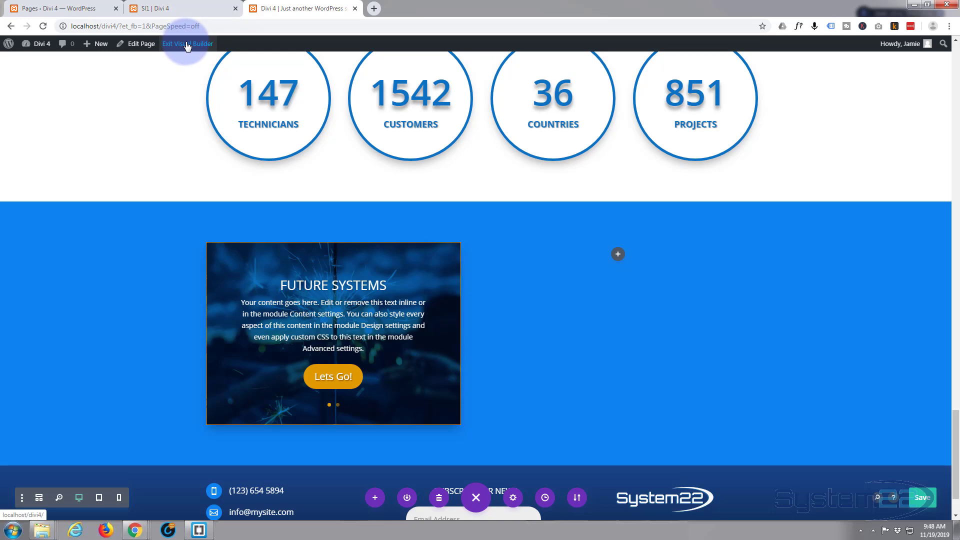
click(187, 43)
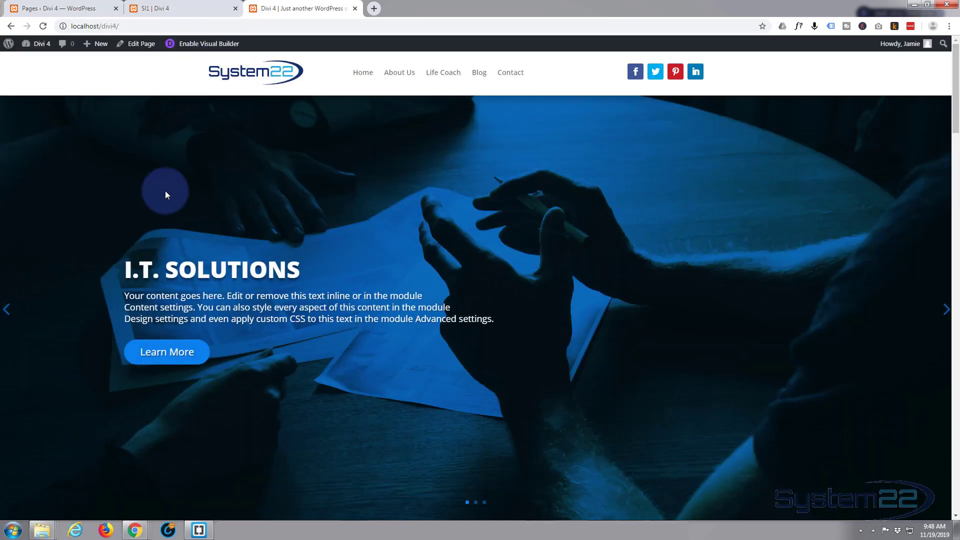
scroll(down, 3)
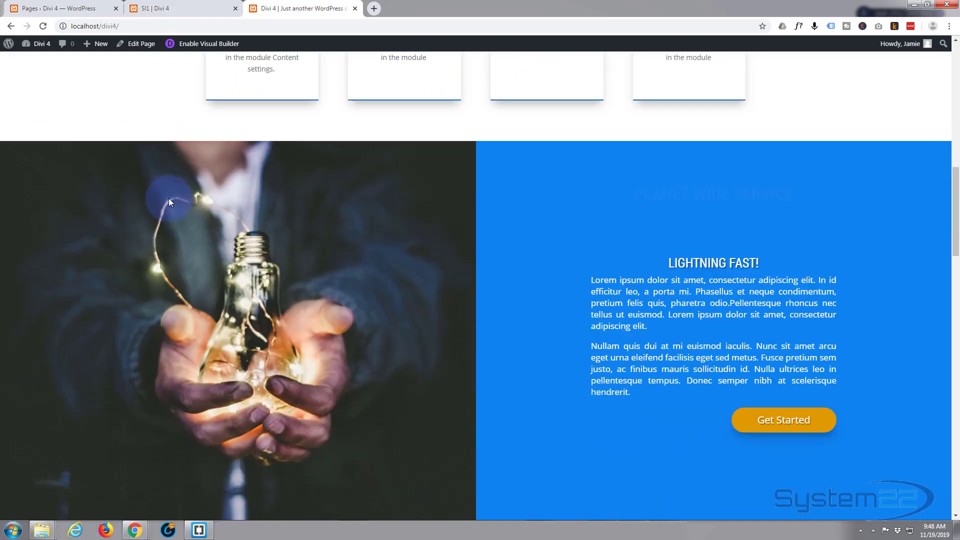
scroll(down, 3)
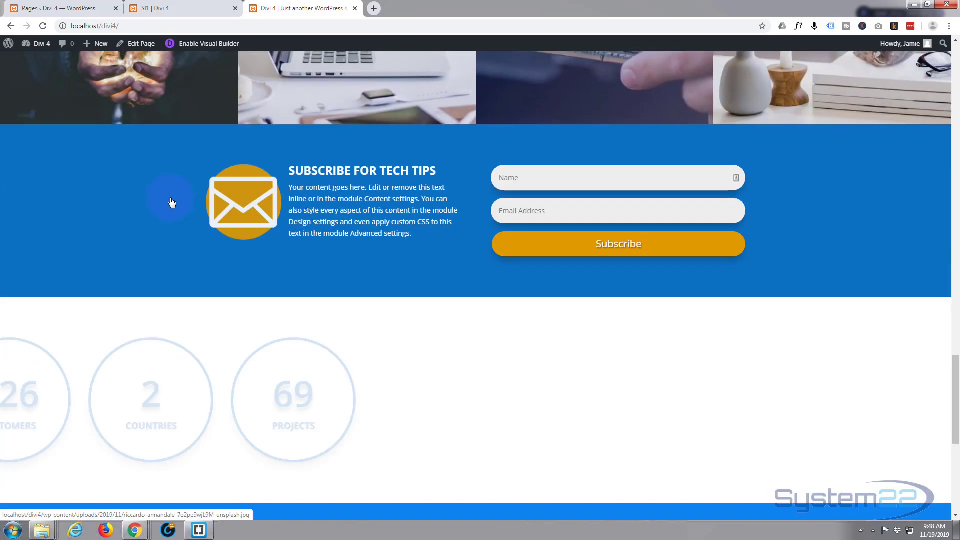
scroll(down, 3)
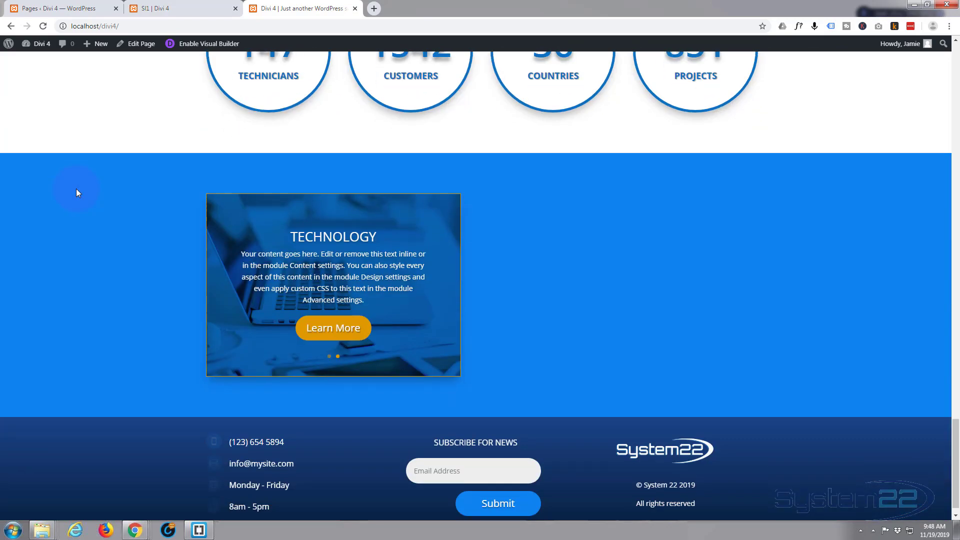
scroll(down, 3)
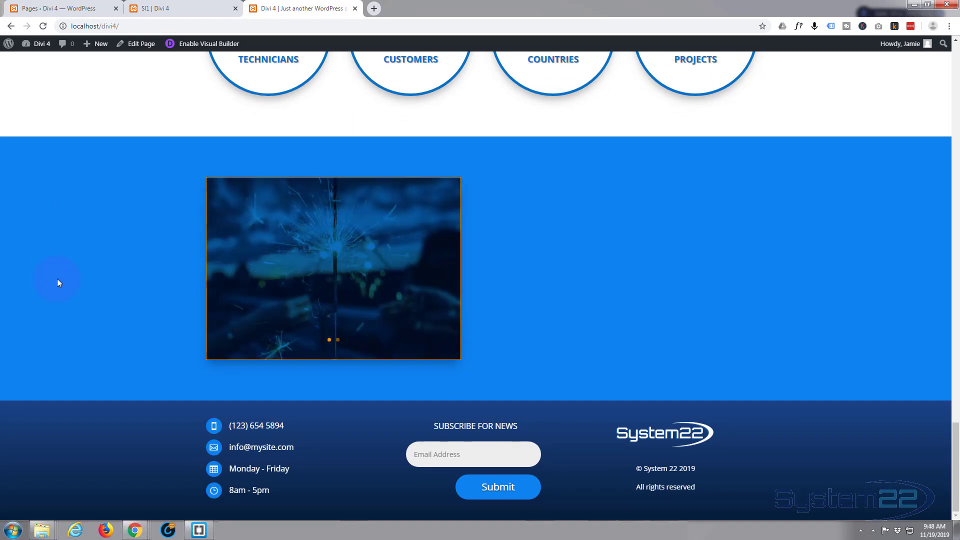